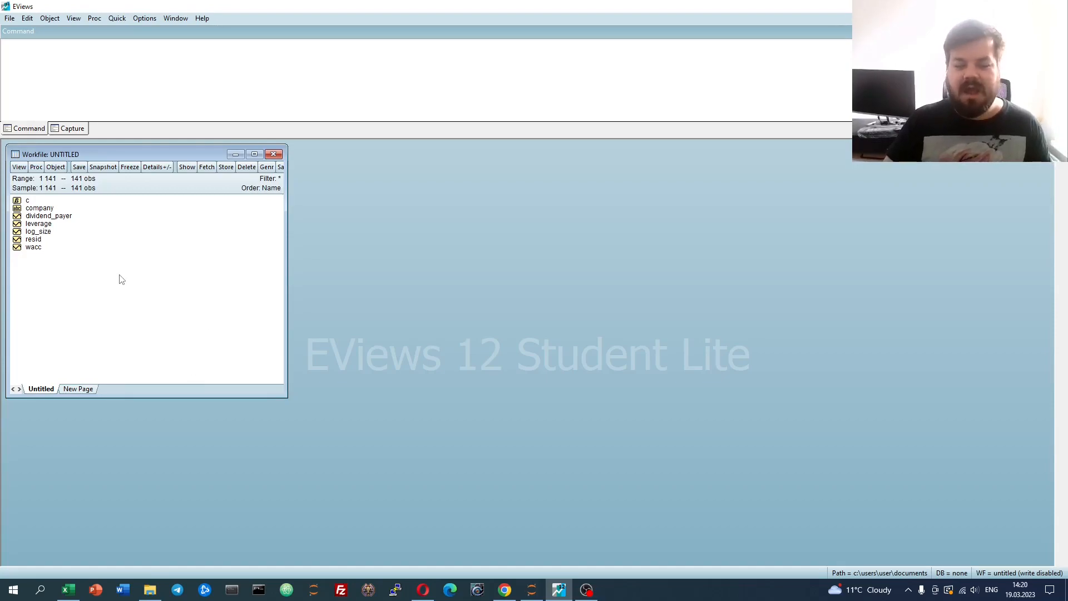
mouse_move(115, 238)
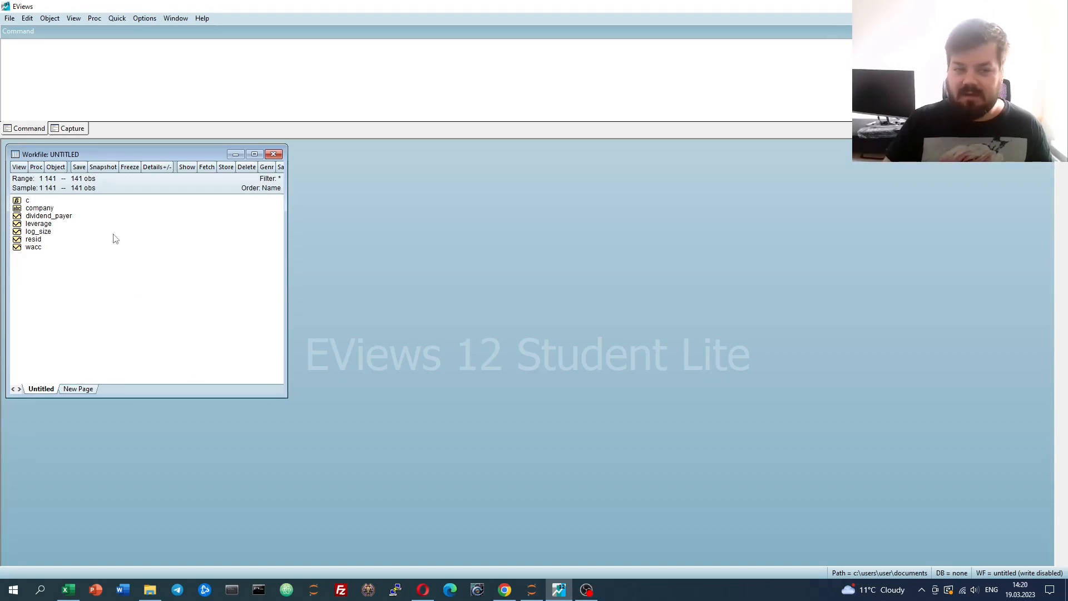
mouse_move(73, 276)
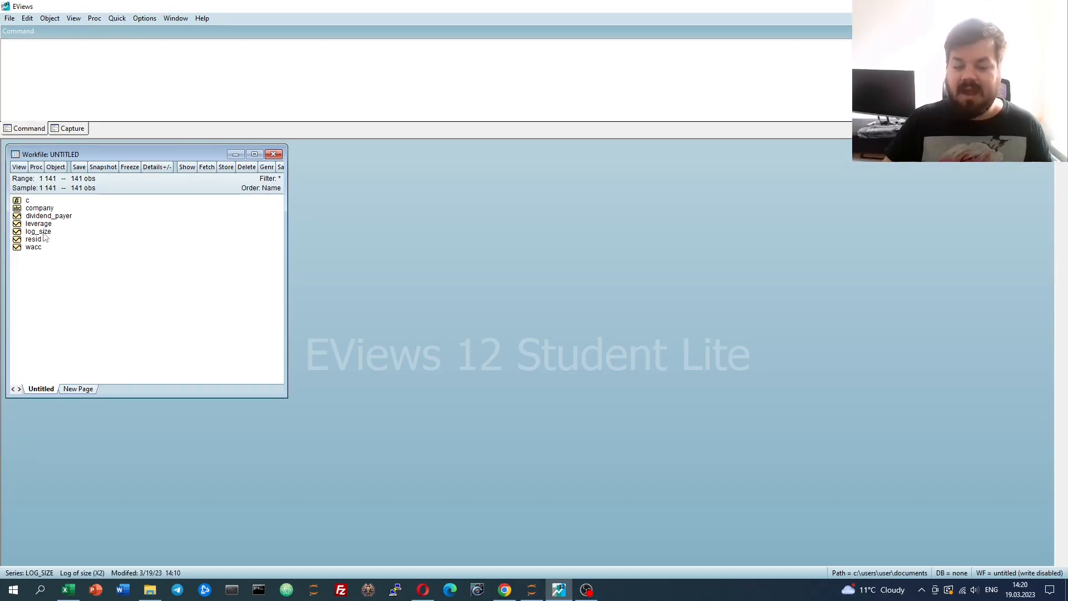
Check the log_size and wacc series and start a new equation estimation via Quick > Estimate Equation
left_click(40, 222)
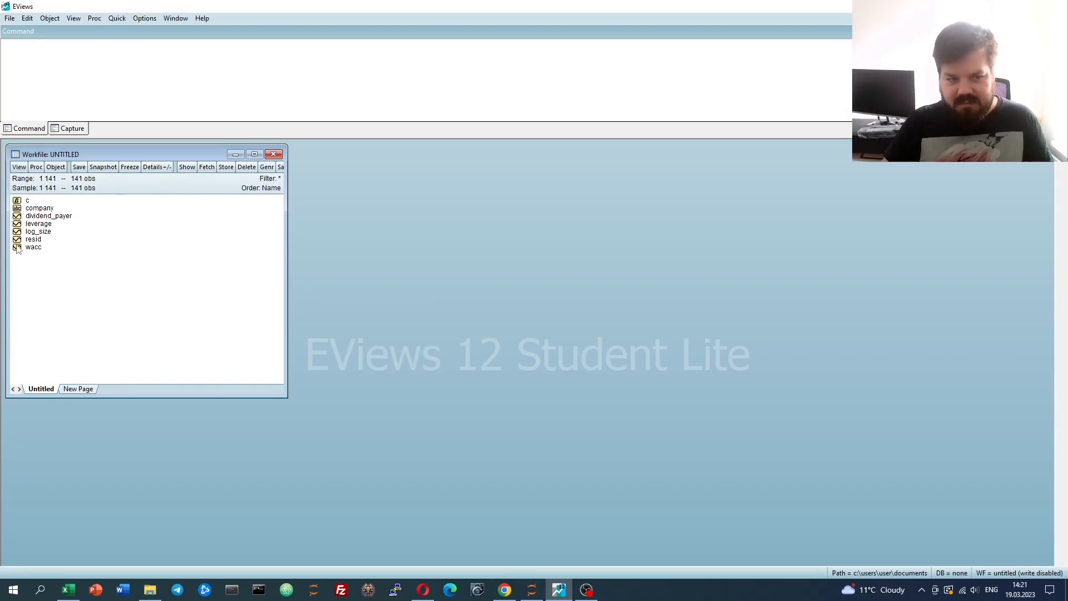
left_click(39, 223)
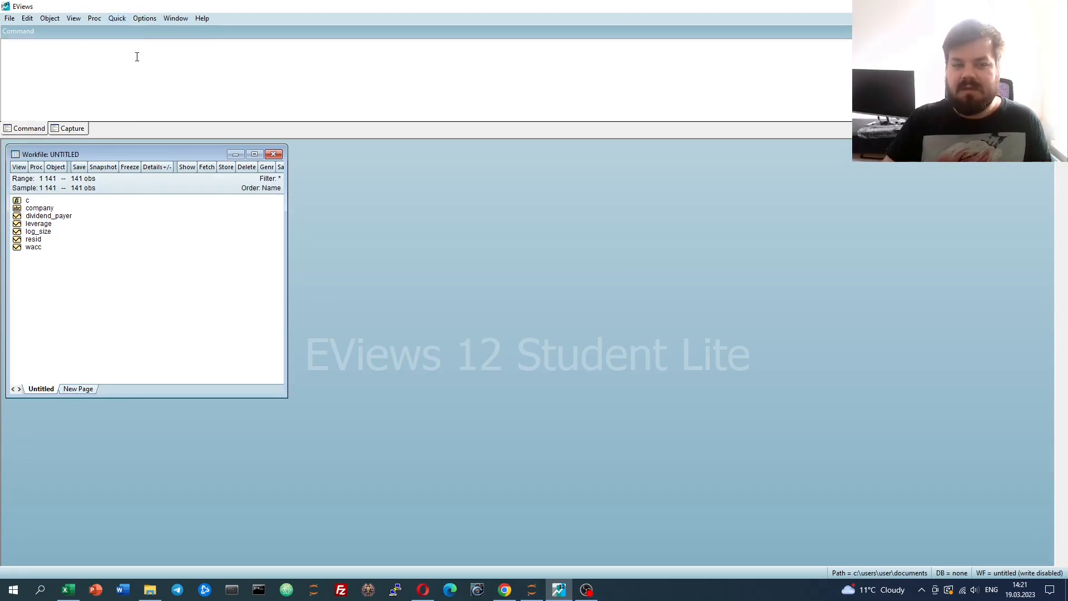
left_click(116, 17)
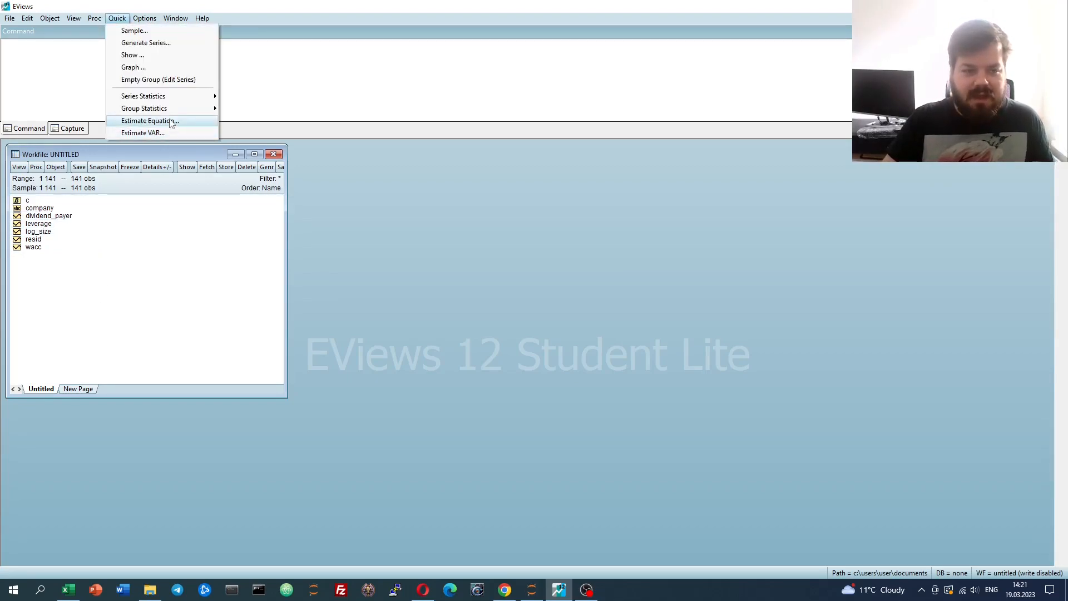
left_click(150, 120)
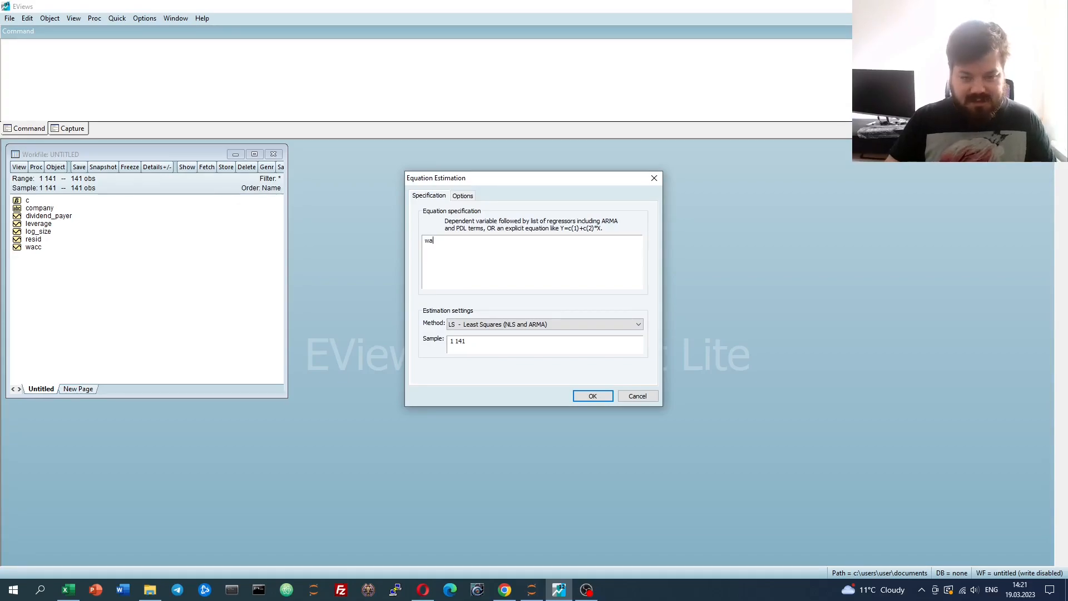
Estimate least squares of 'wacc c leverage log_size dividend_payer'
left_click(638, 397)
type("cc c leverage ")
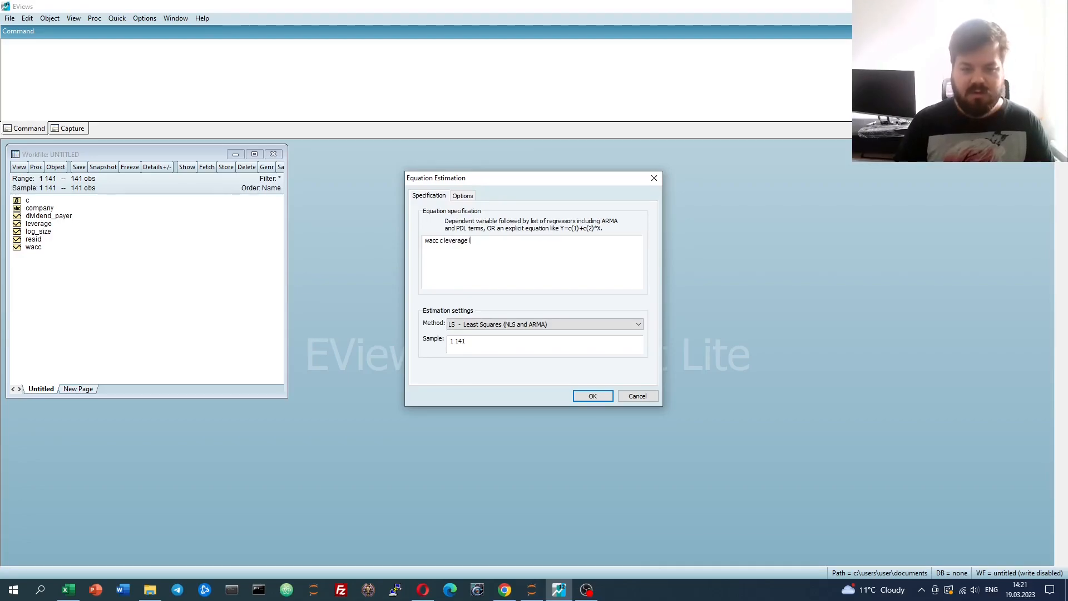
type("log_size d")
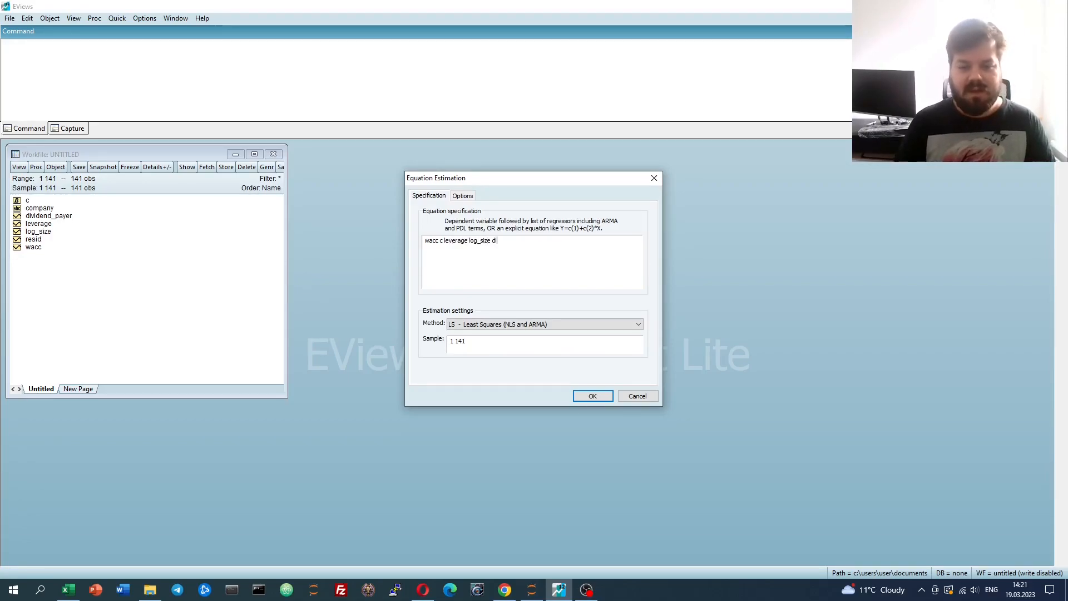
type("ividend_payer")
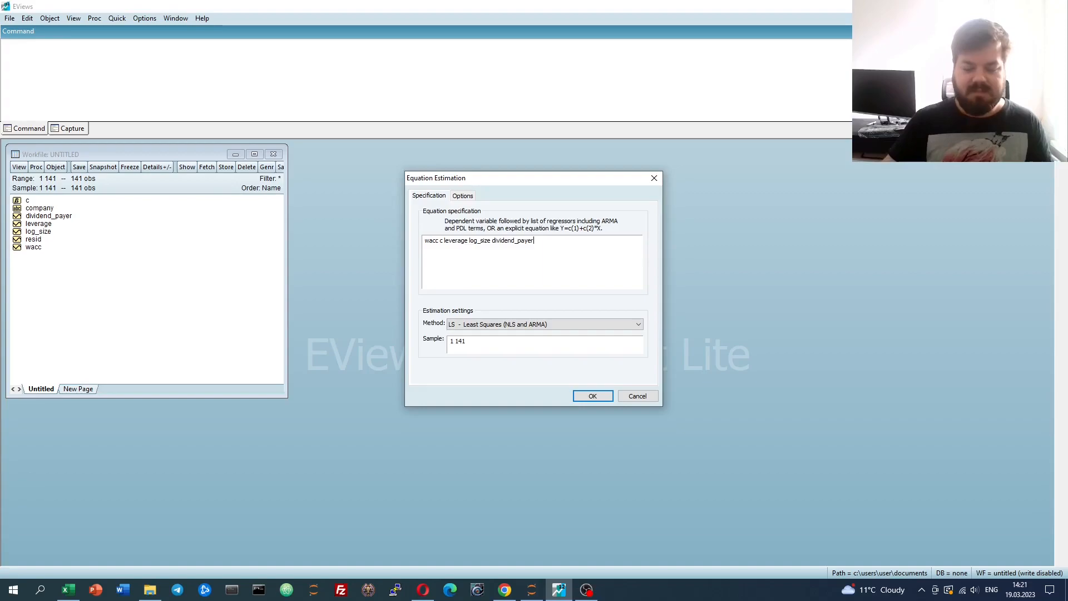
left_click(592, 396)
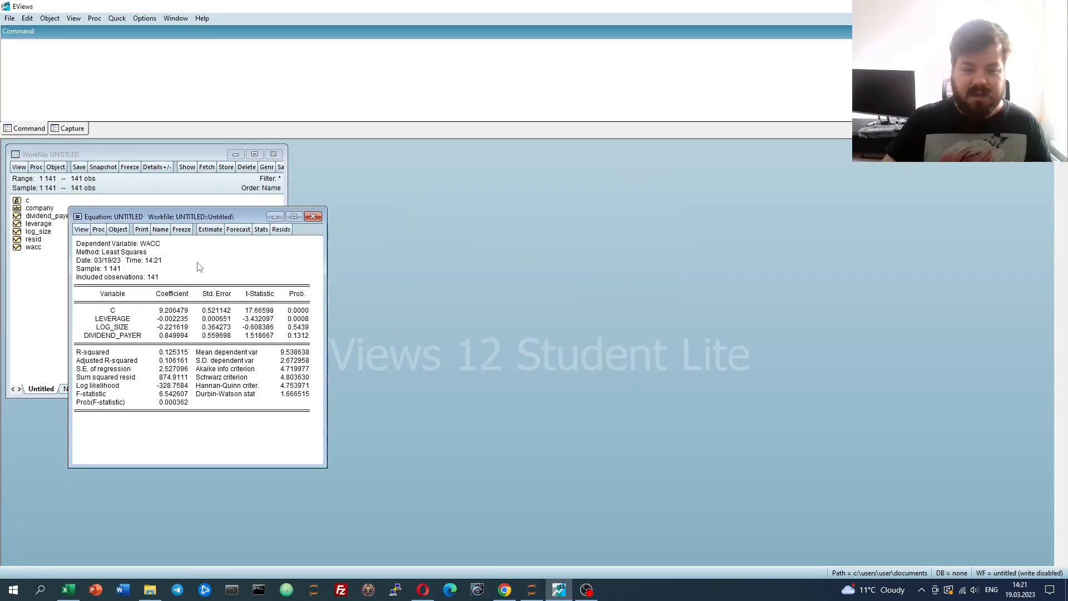
Move the results window mid-screen and inspect the coefficients' full-precision values
left_click_drag(198, 217, 535, 167)
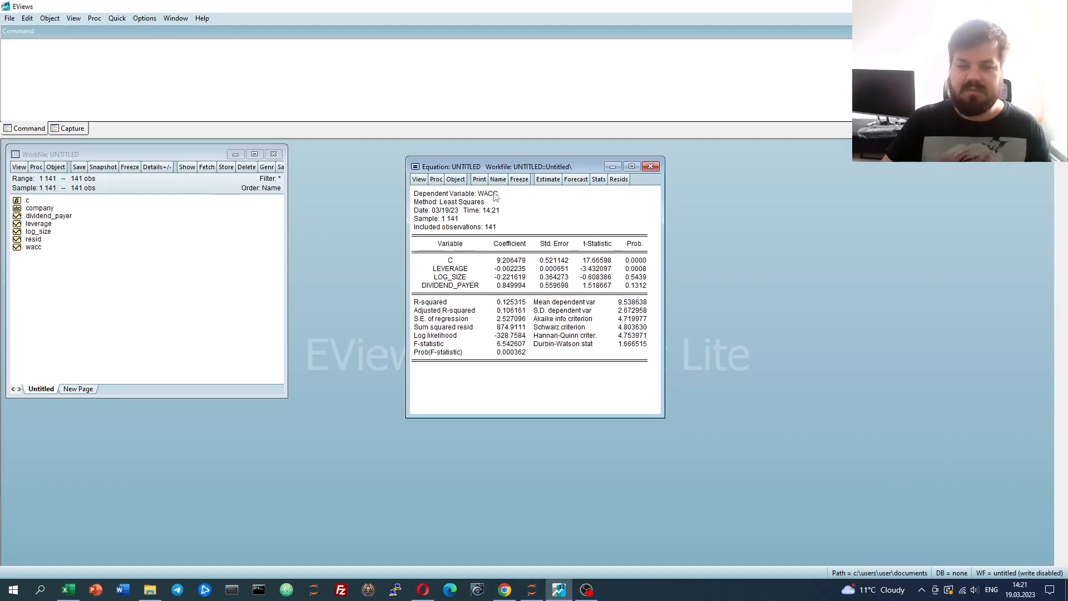
mouse_move(524, 217)
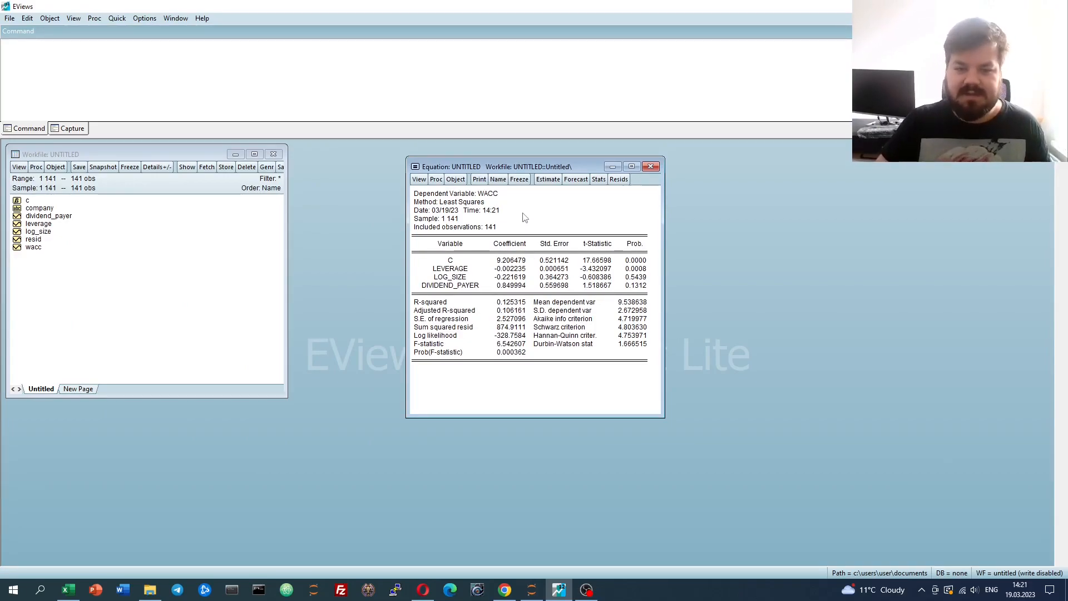
mouse_move(517, 220)
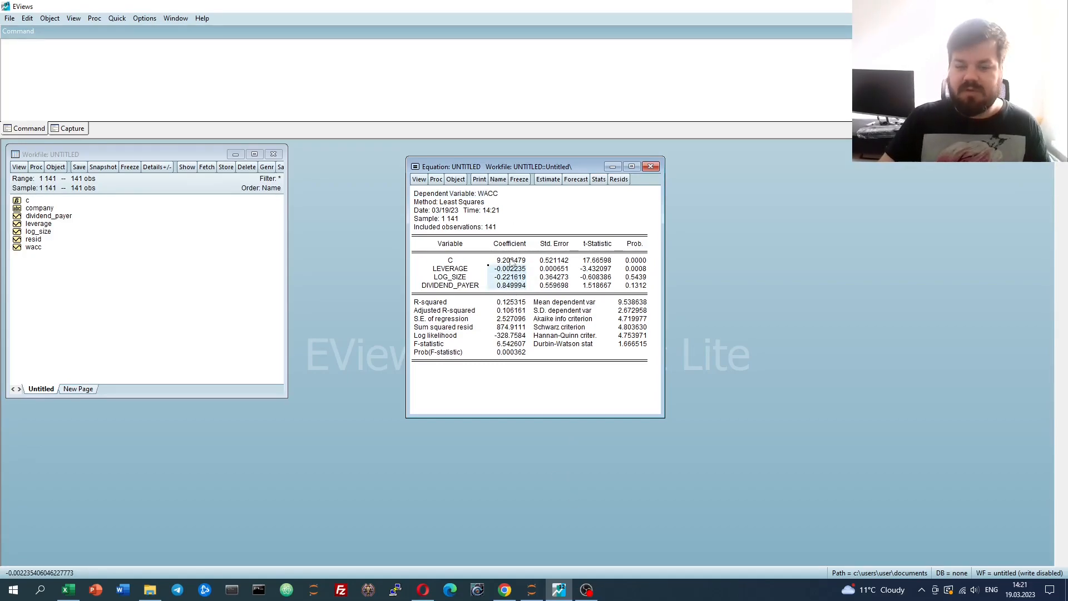
left_click(506, 261)
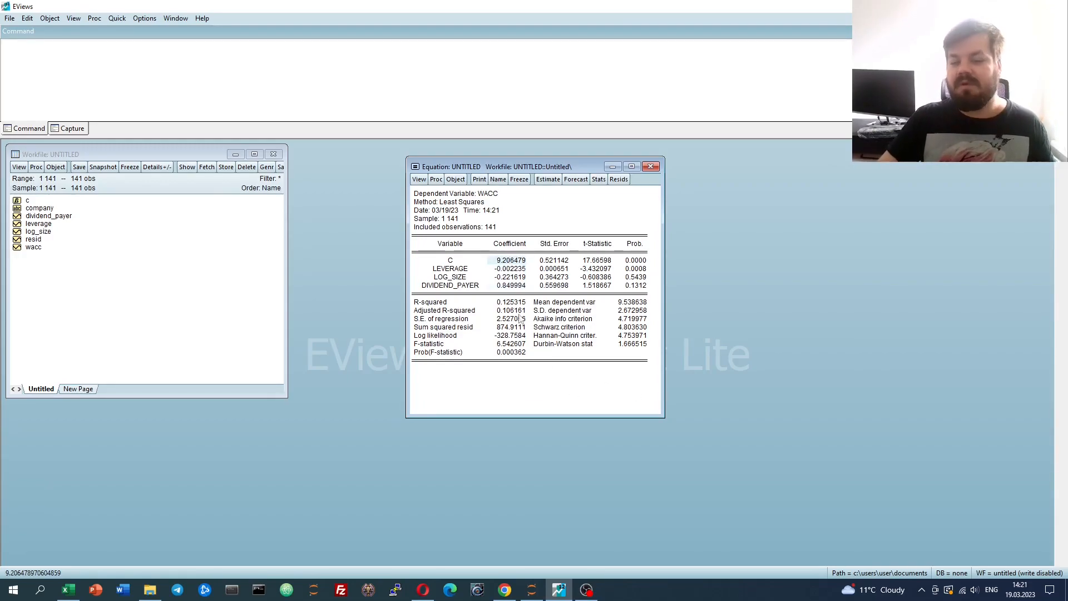
left_click(510, 268)
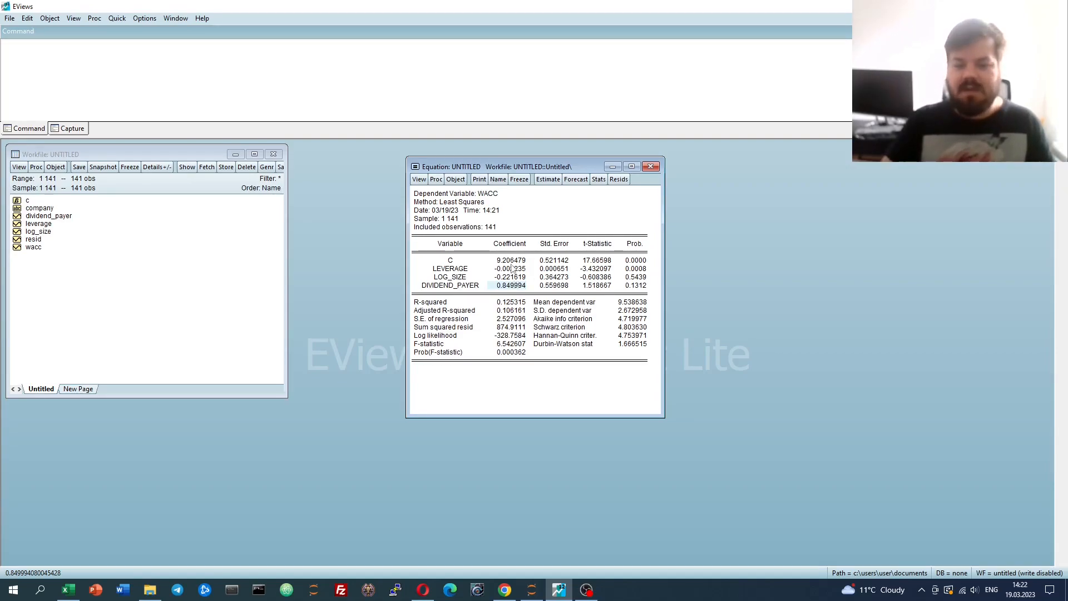
left_click(510, 261)
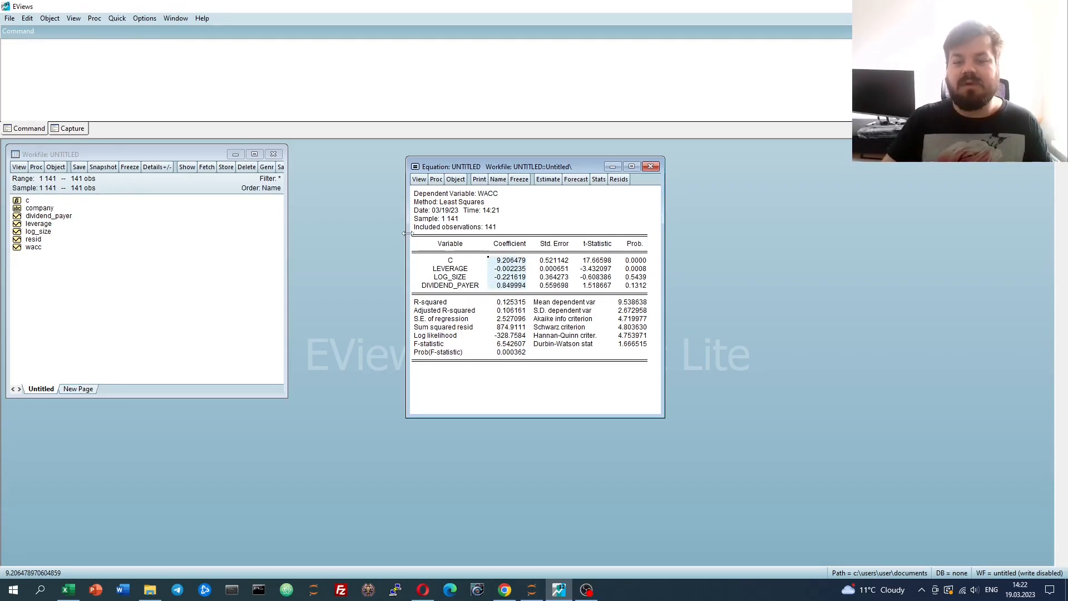
mouse_move(519, 225)
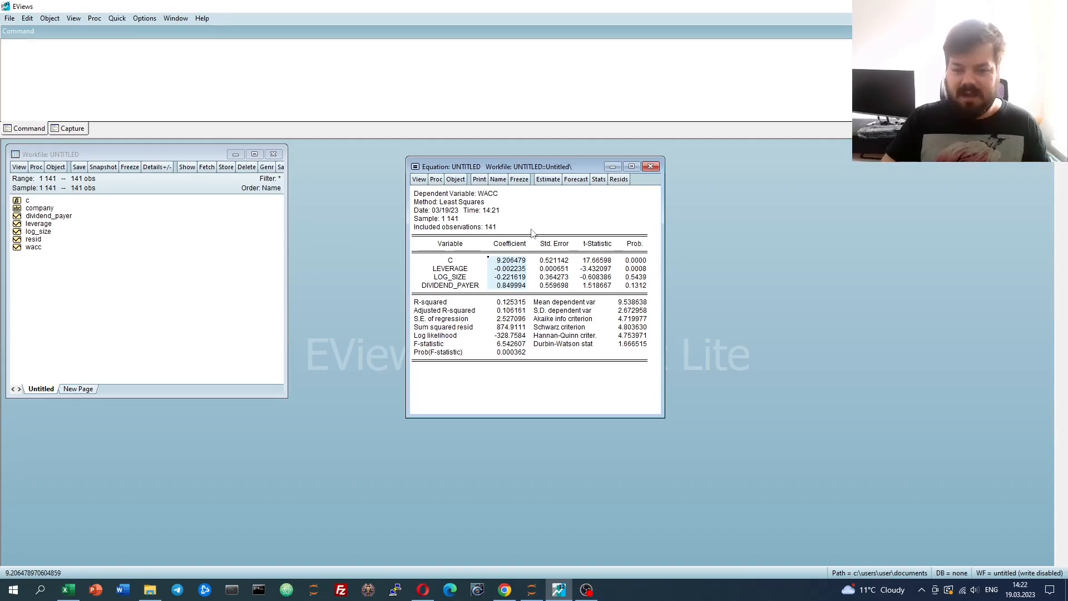
mouse_move(526, 227)
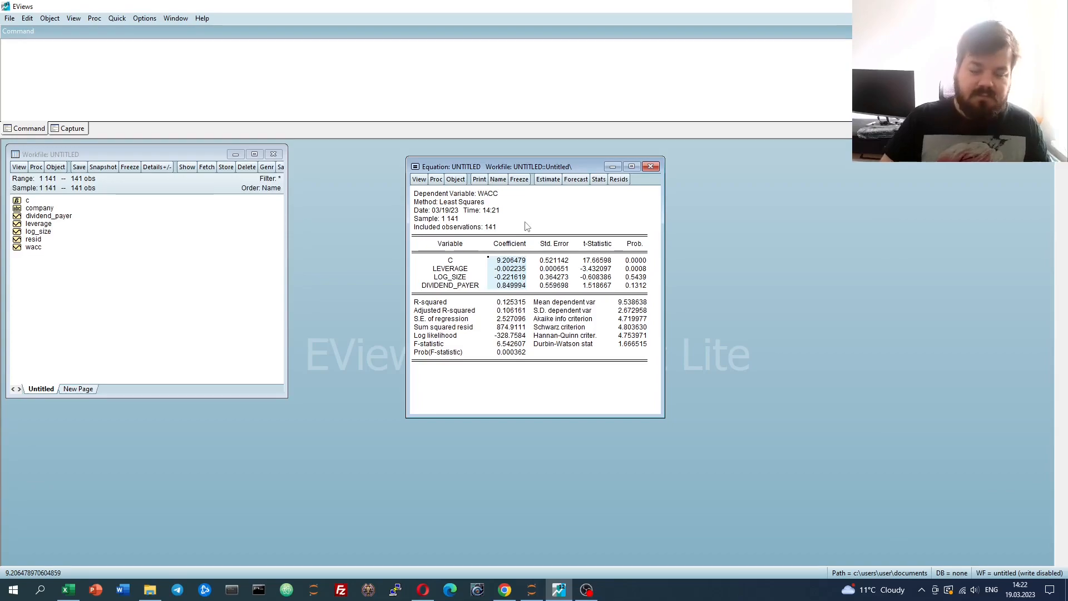
mouse_move(516, 214)
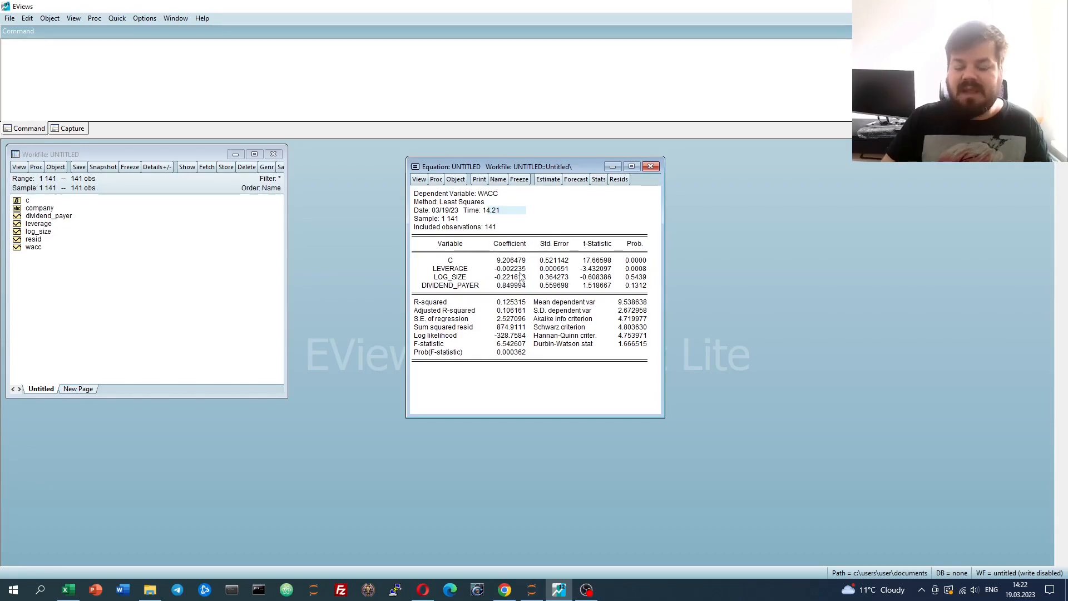
mouse_move(538, 229)
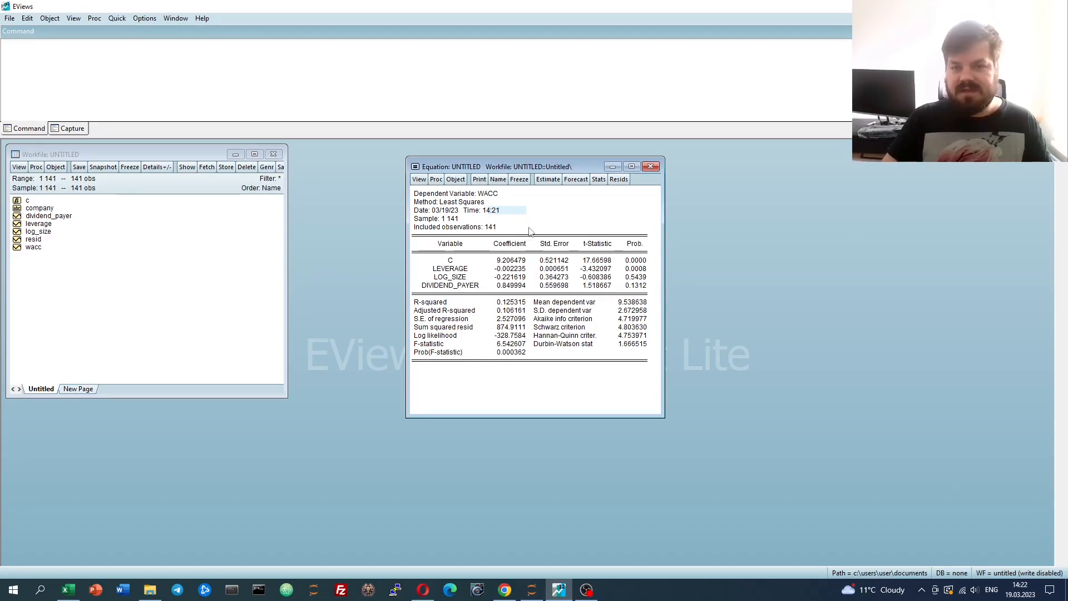
mouse_move(550, 228)
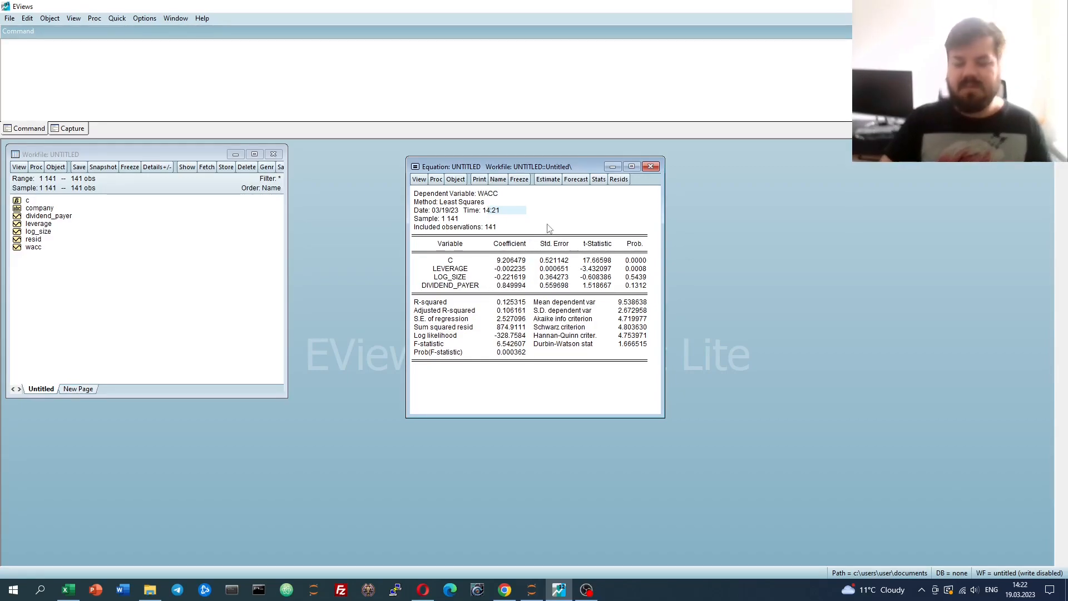
mouse_move(554, 222)
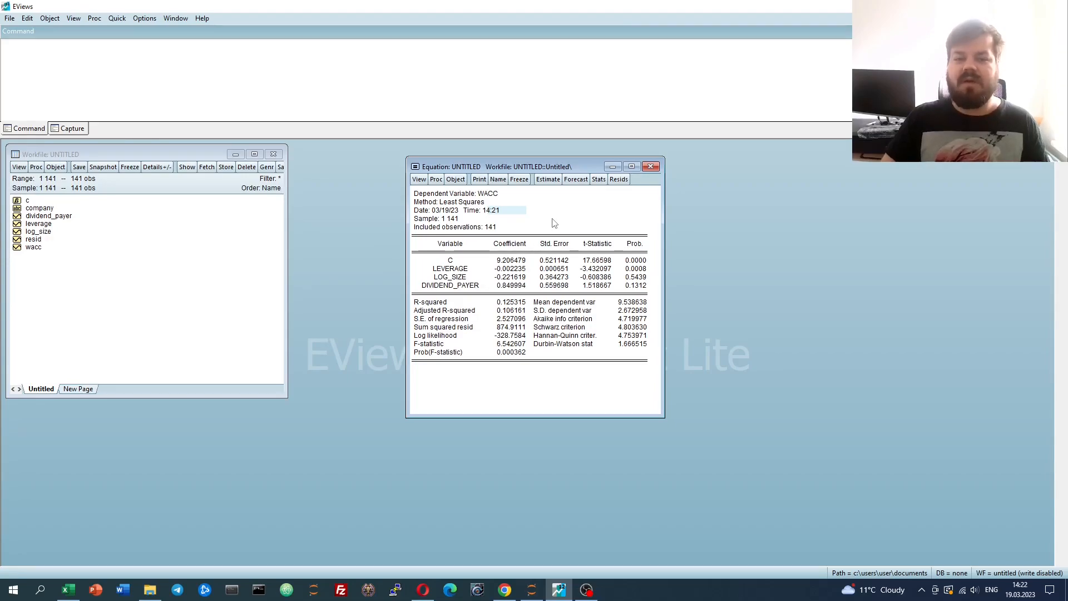
Review the dependent variable line and the LEVERAGE and DIVIDEND_PAYER rows of the output
left_click(450, 268)
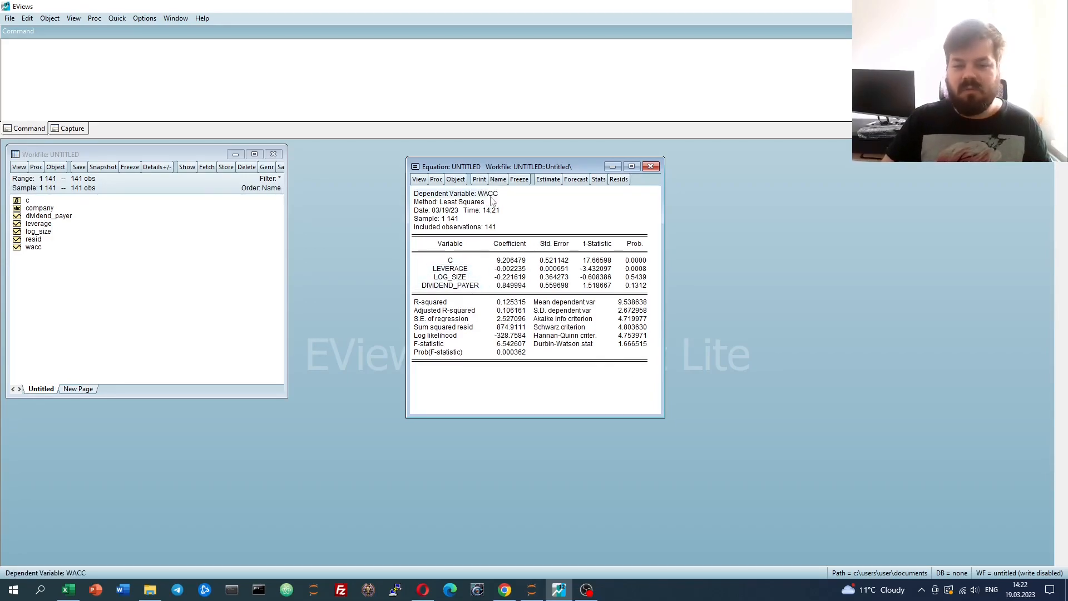
mouse_move(511, 212)
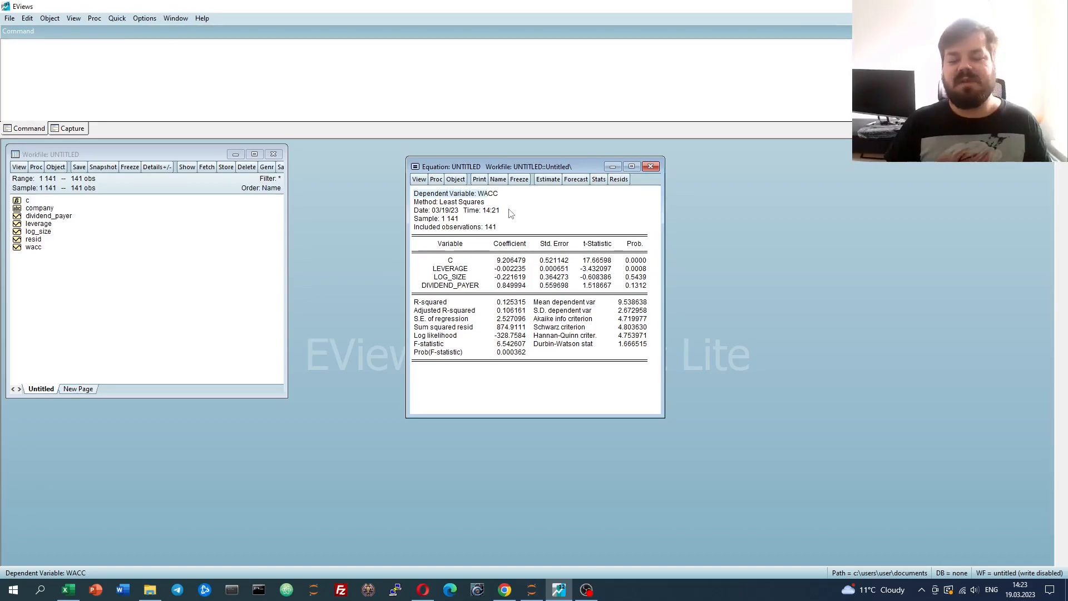
left_click(450, 268)
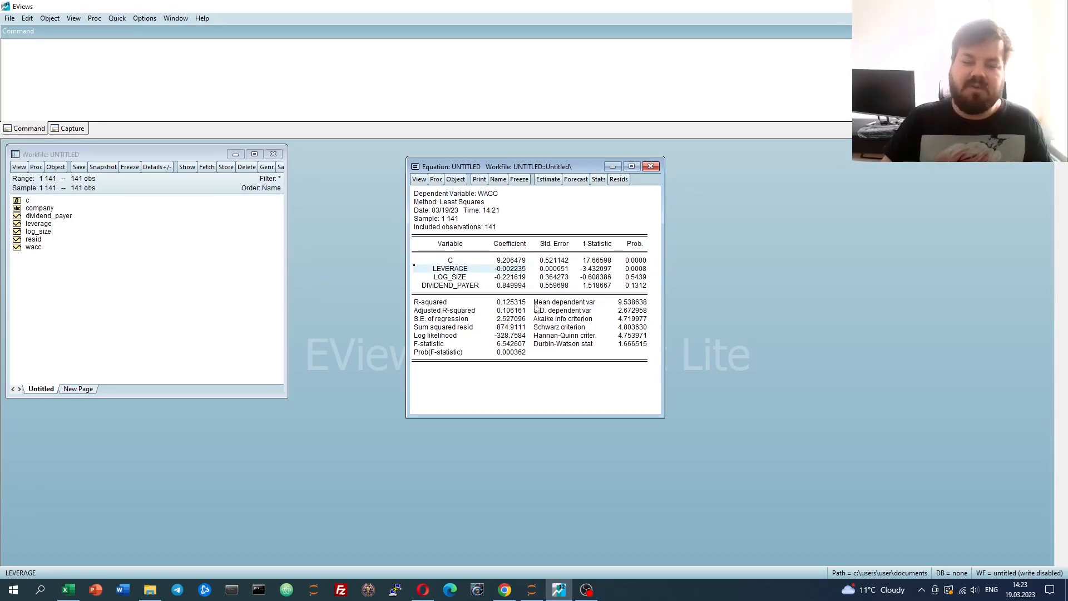
left_click(450, 285)
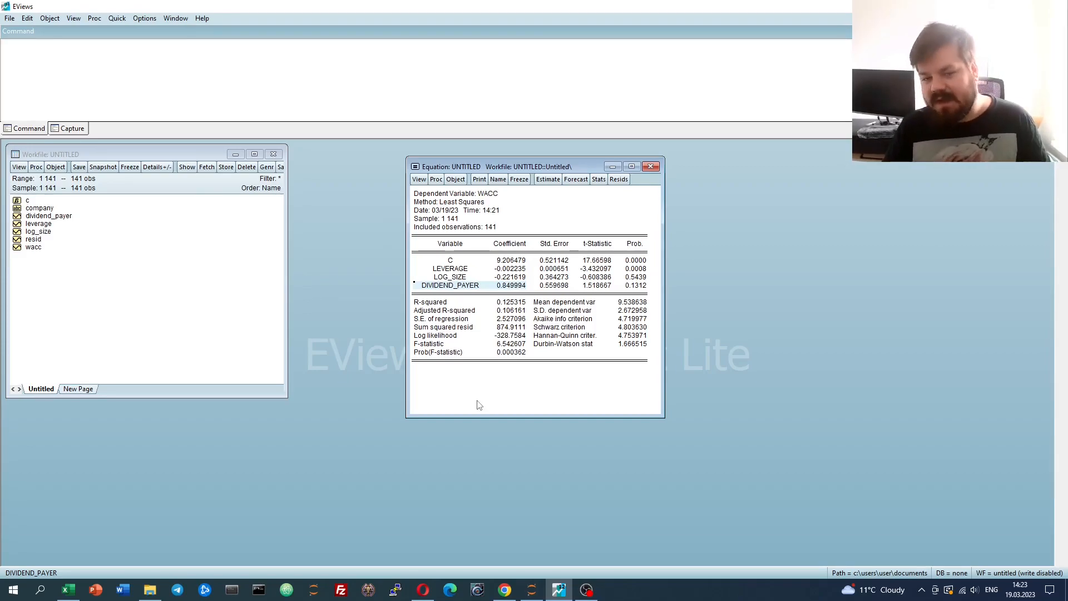
mouse_move(534, 188)
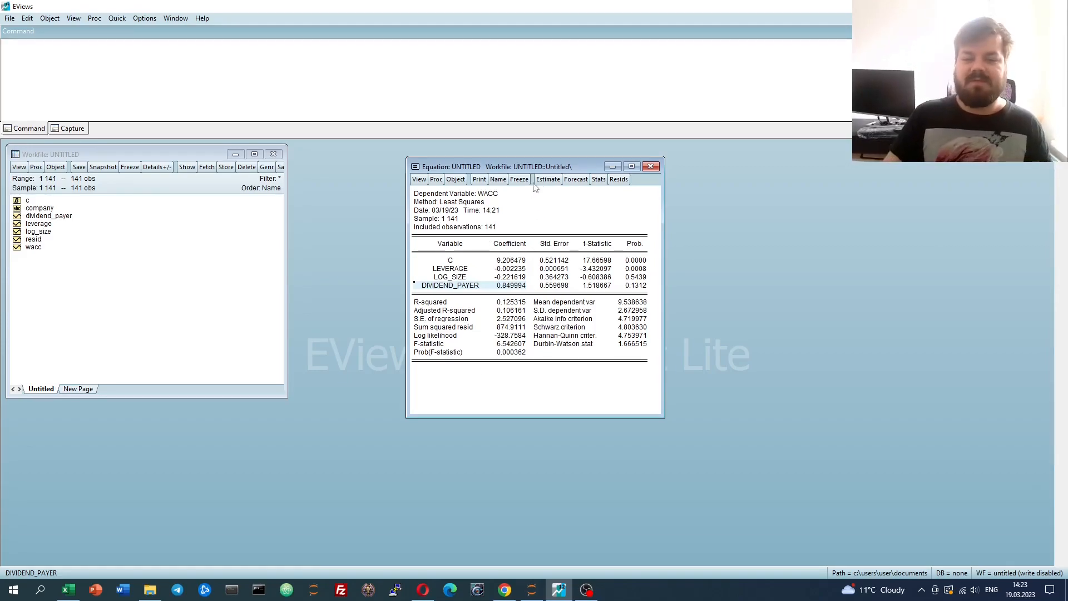
Reopen estimation and switch the method to QREG quantile regression at quantile 0.5
left_click(547, 179)
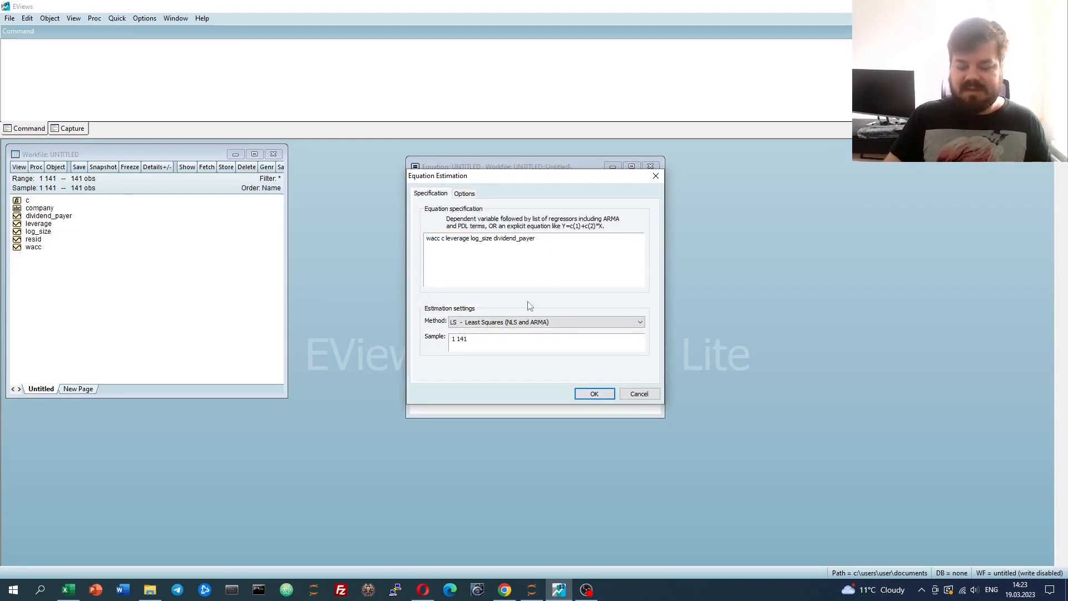
mouse_move(539, 303)
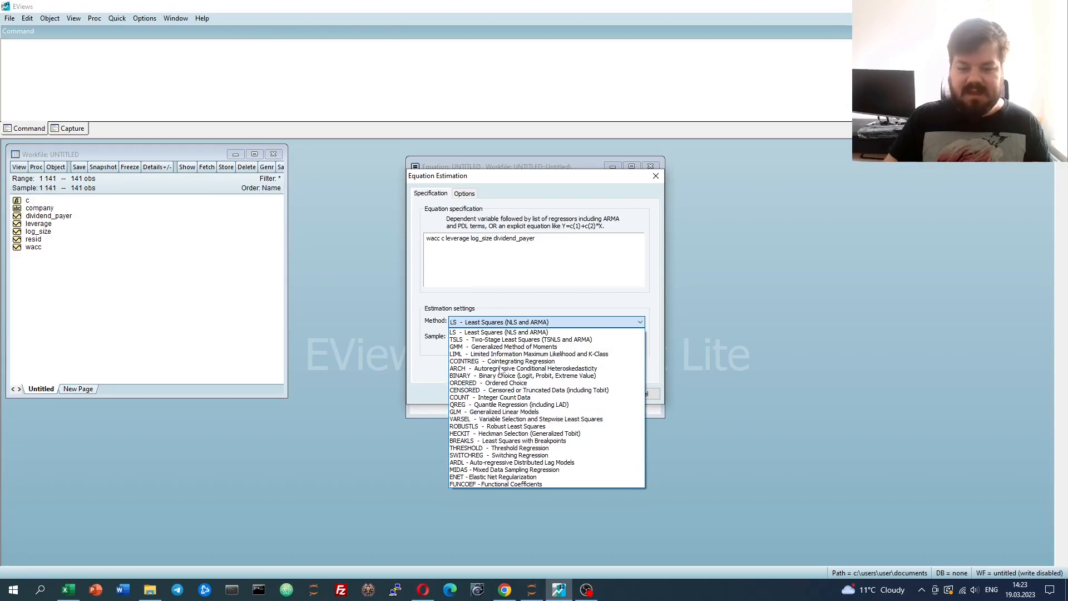
left_click(478, 405)
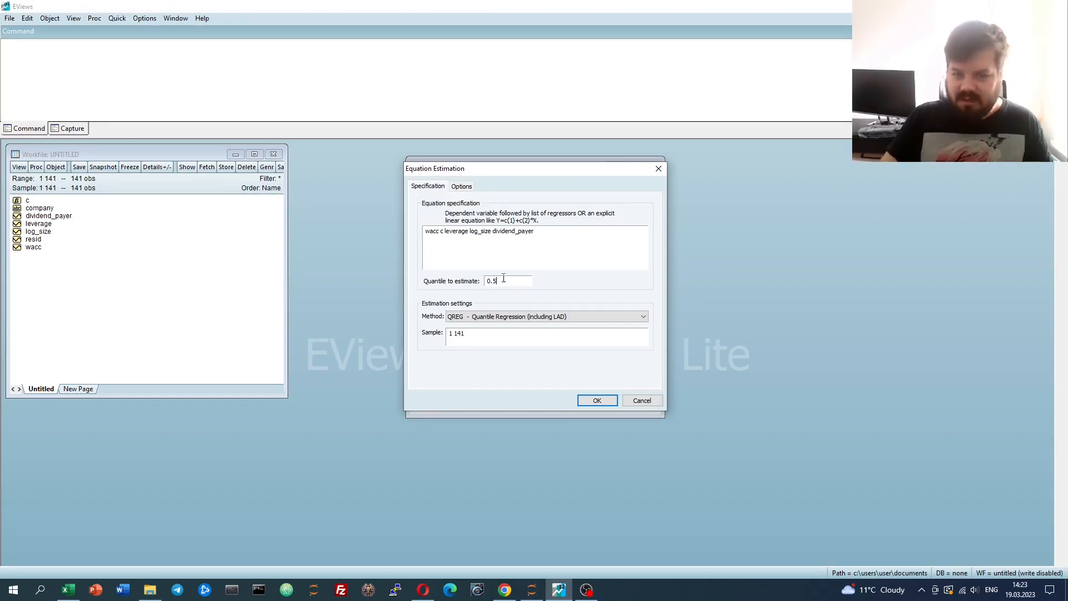
In the options, try Ordinary IID and bootstrap covariance, then restore Huber Sandwich
left_click(461, 186)
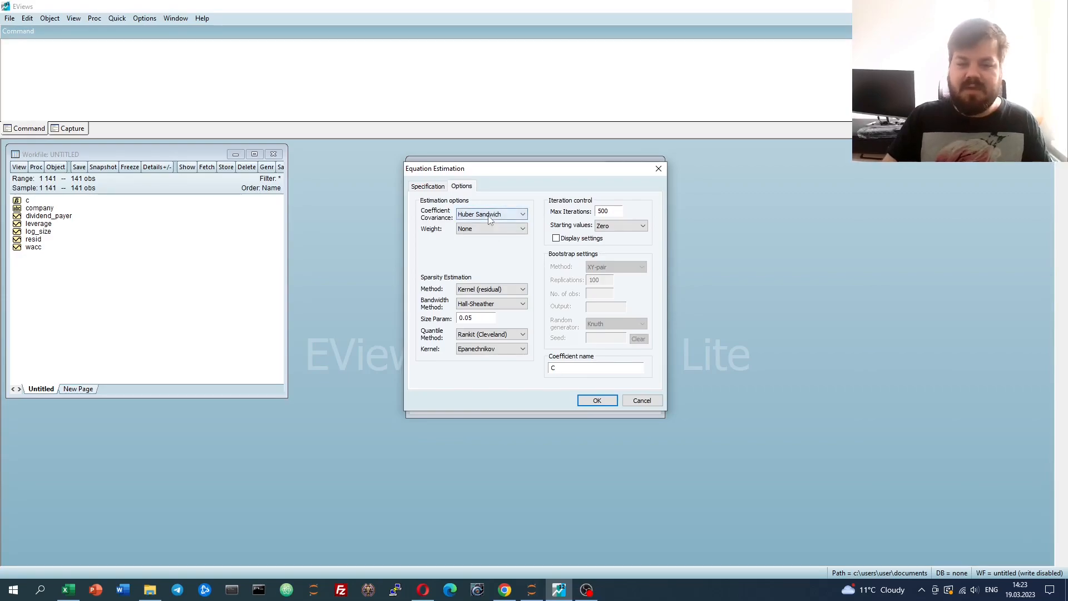
left_click(522, 214)
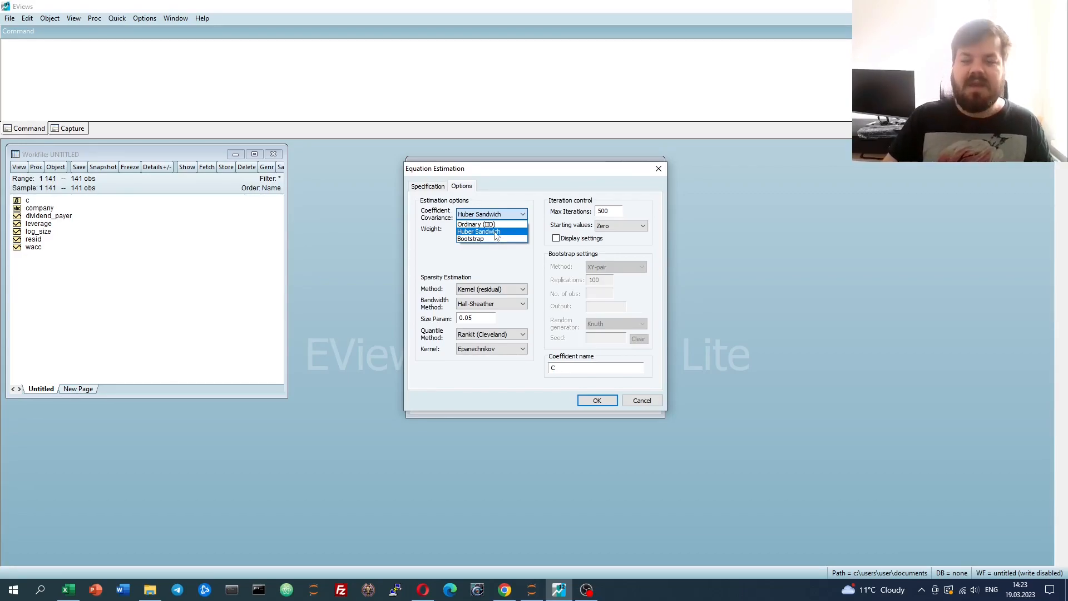
left_click(477, 225)
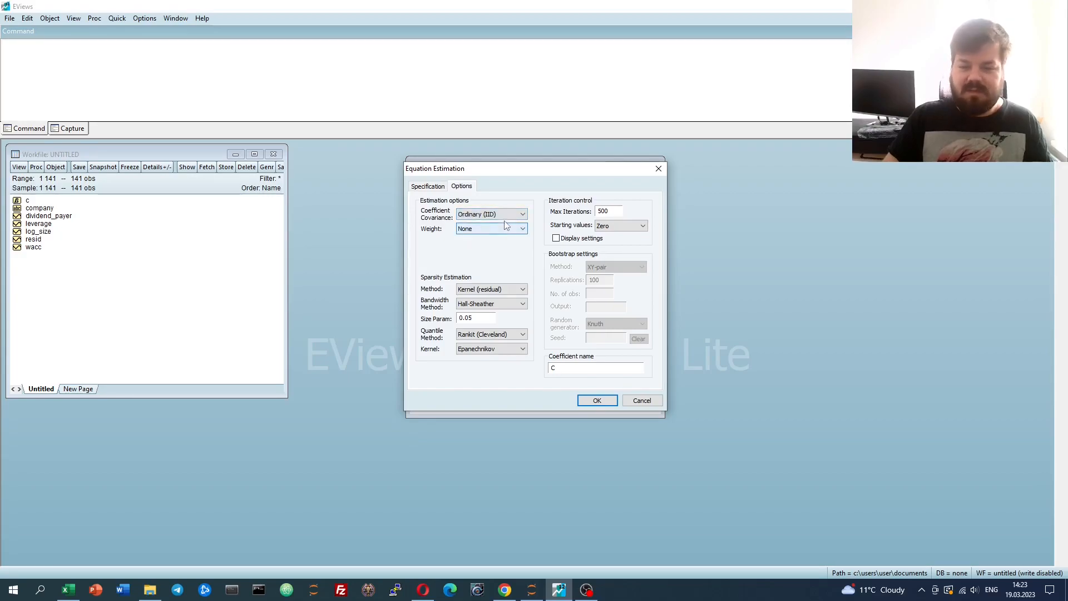
left_click(522, 213)
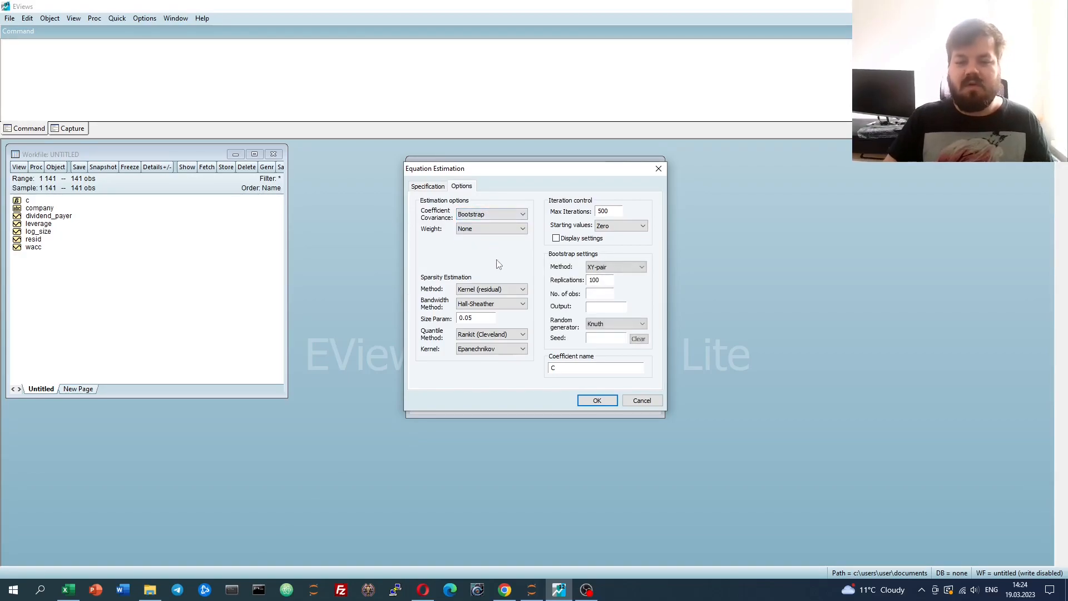
left_click(522, 215)
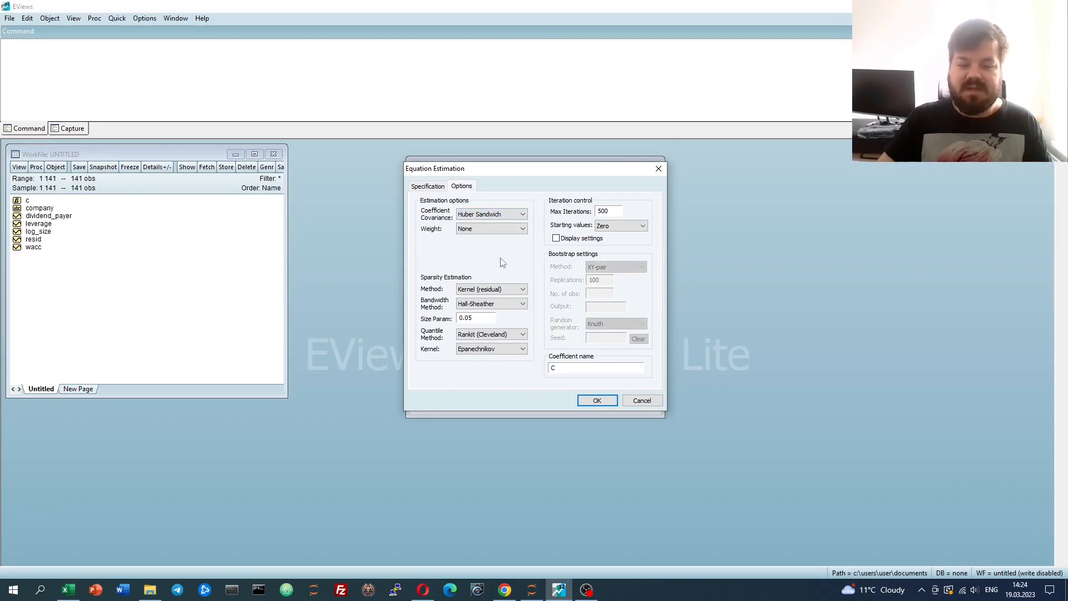
mouse_move(512, 261)
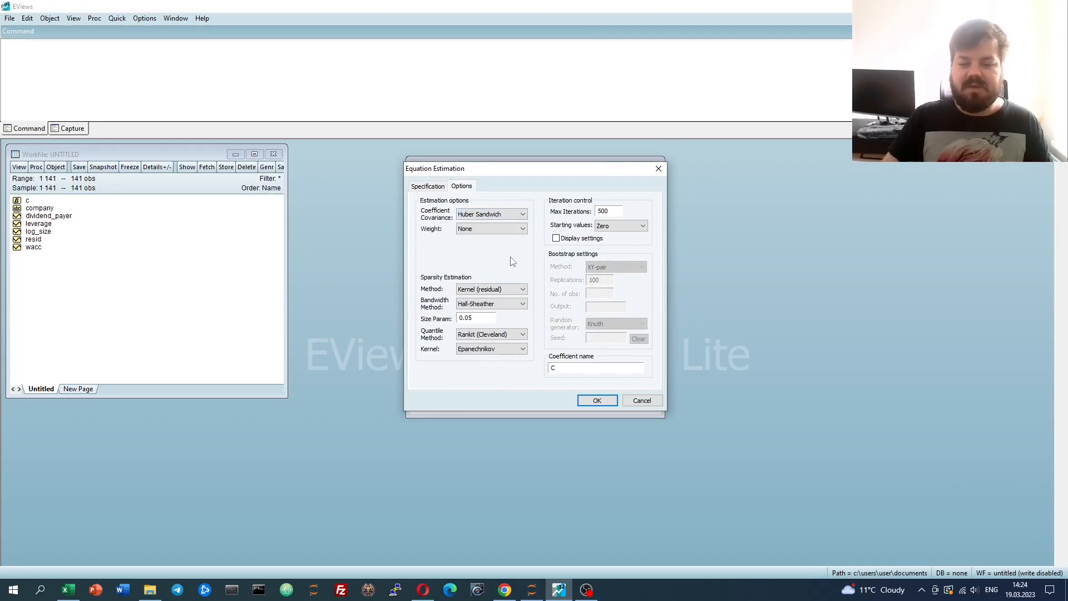
mouse_move(516, 261)
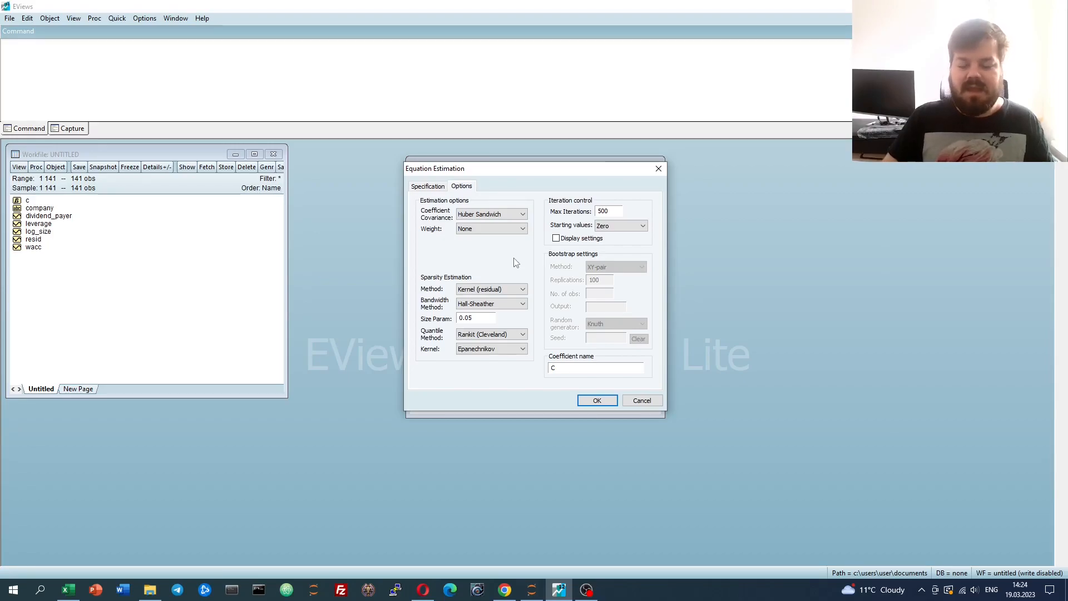
Keep the Epanechnikov sparsity kernel and estimate the median quantile regression
left_click(521, 348)
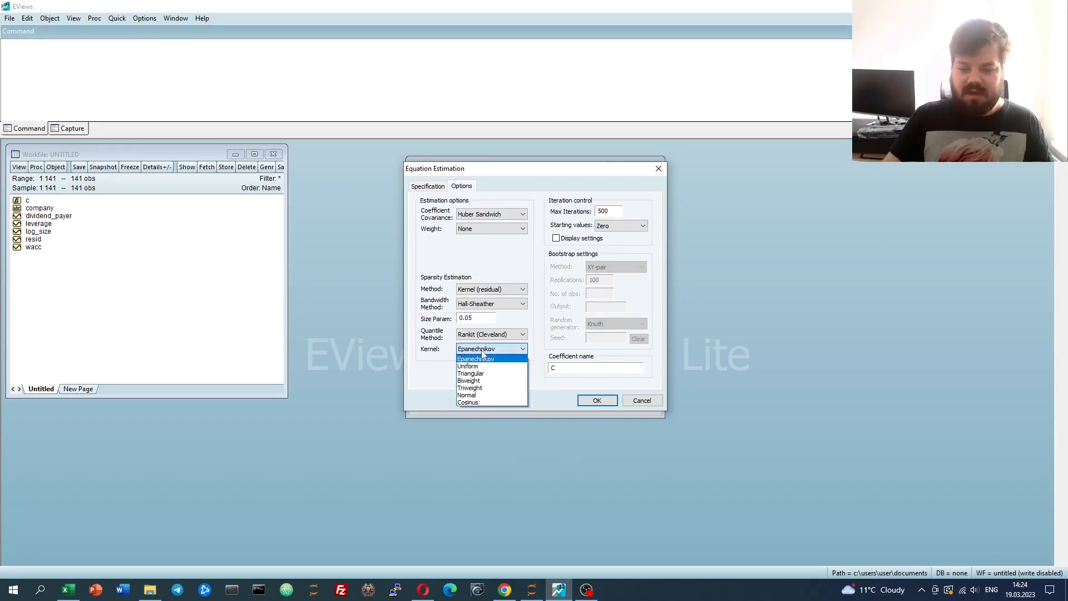
left_click(477, 358)
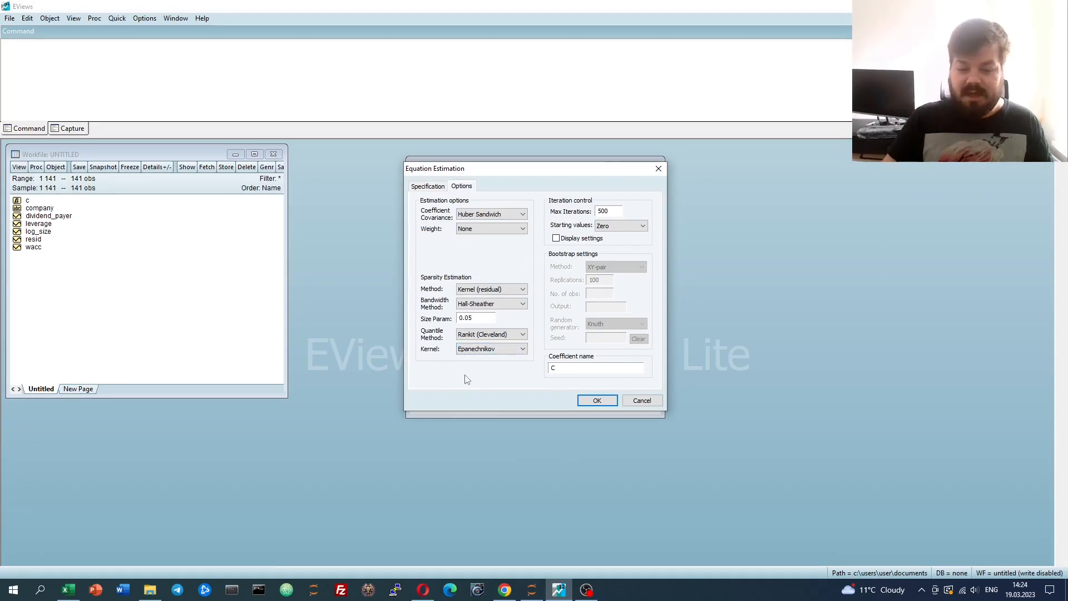
mouse_move(475, 376)
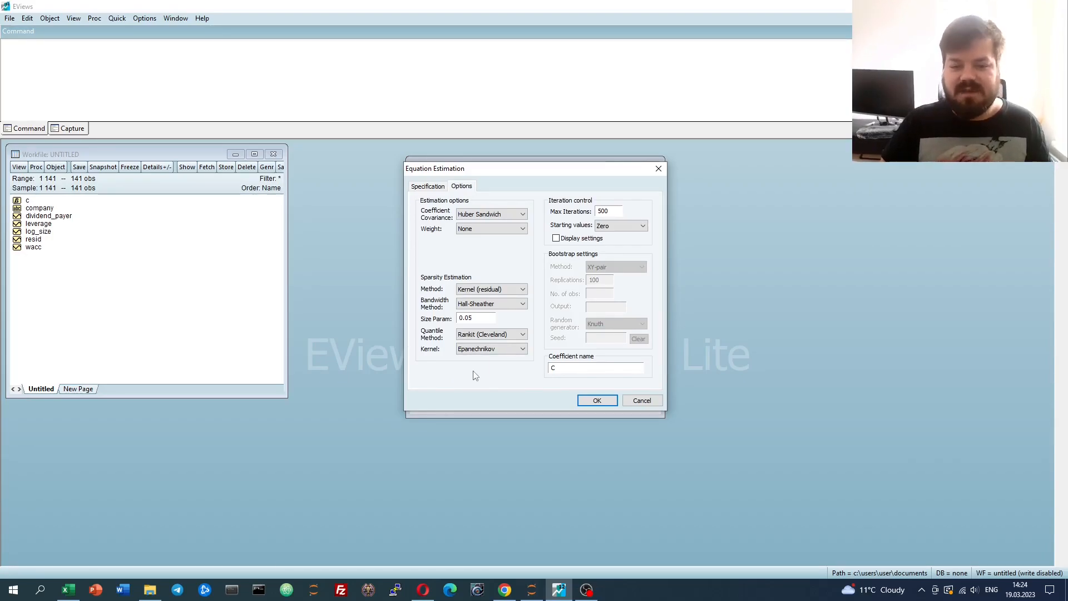
mouse_move(478, 381)
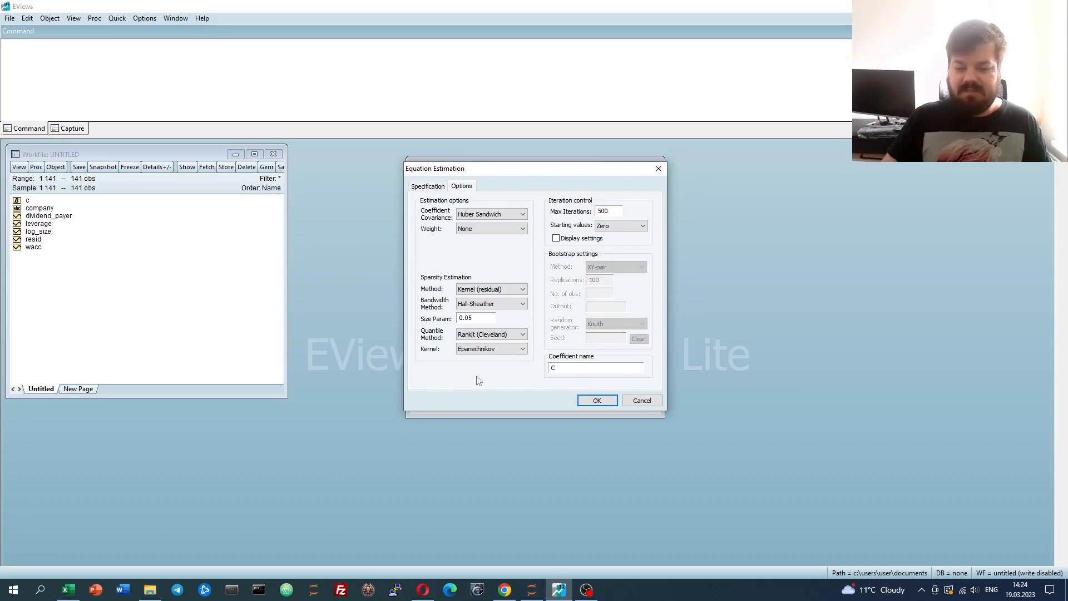
mouse_move(483, 380)
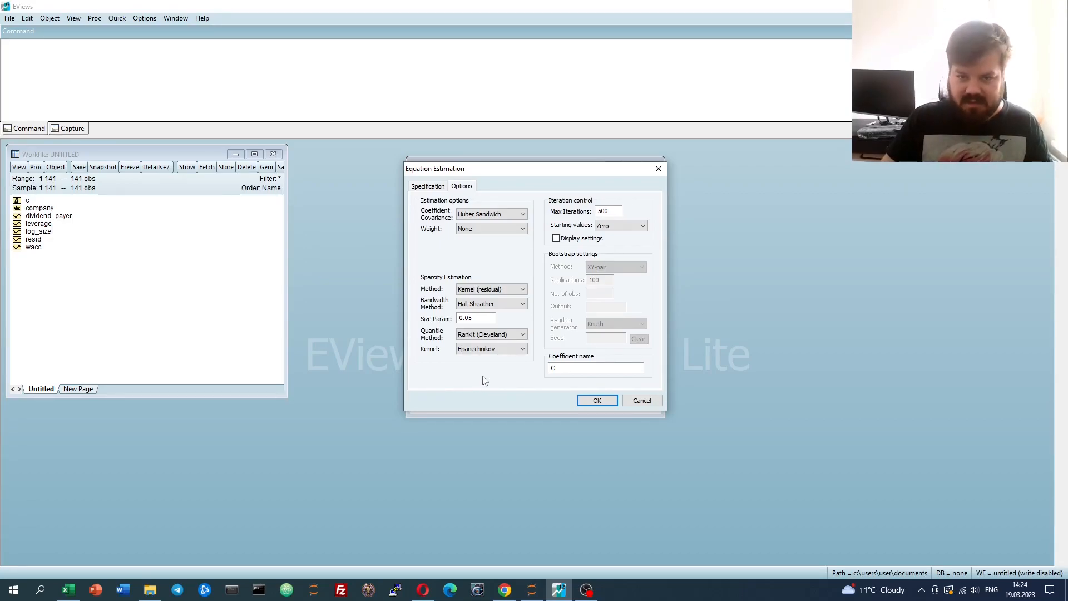
mouse_move(490, 372)
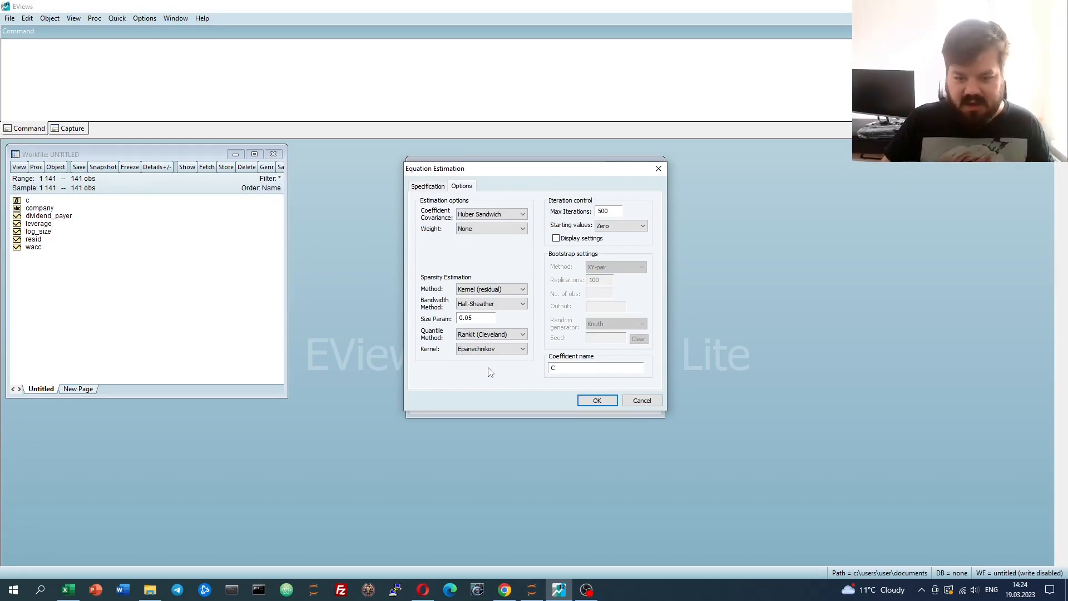
left_click(522, 348)
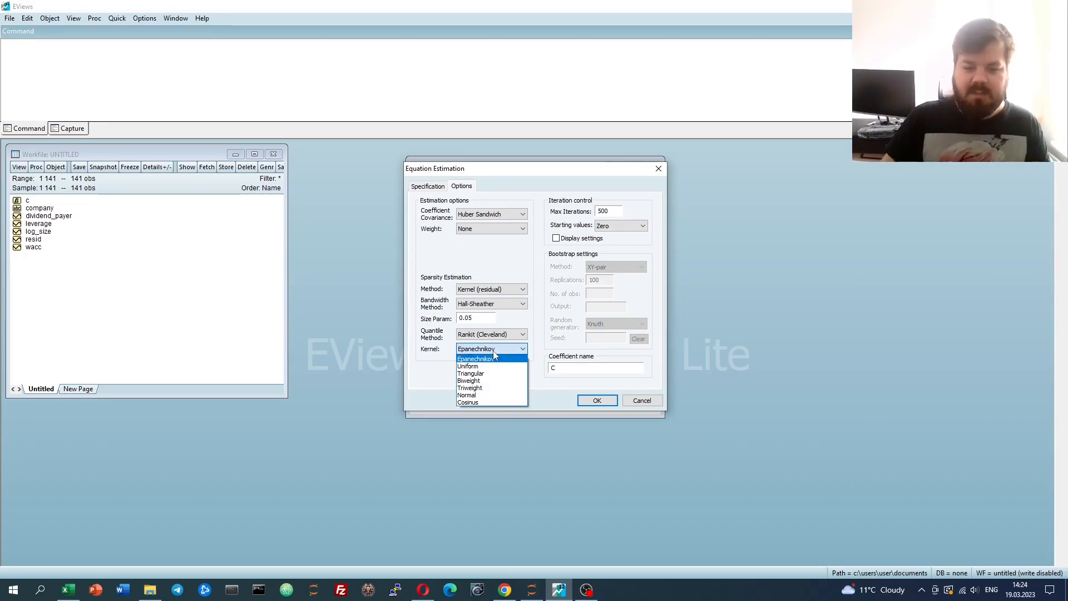
mouse_move(498, 359)
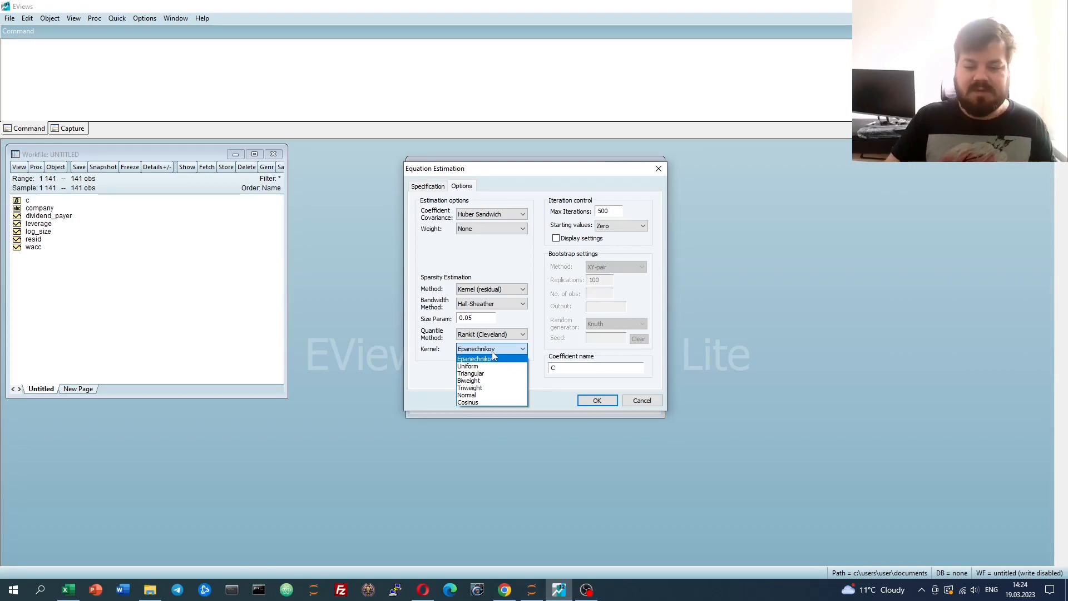
mouse_move(468, 365)
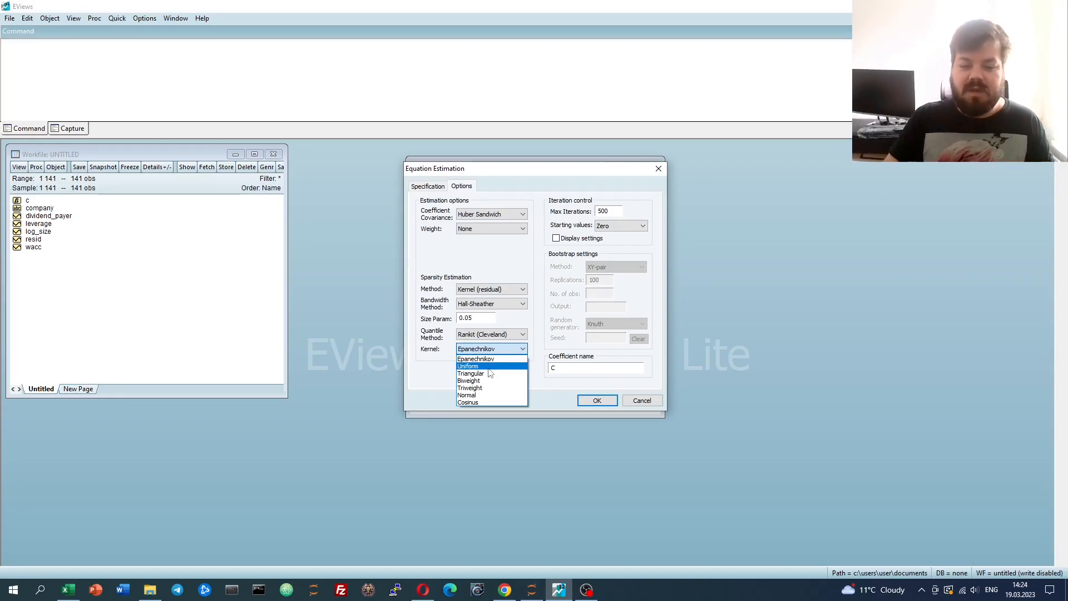
mouse_move(496, 403)
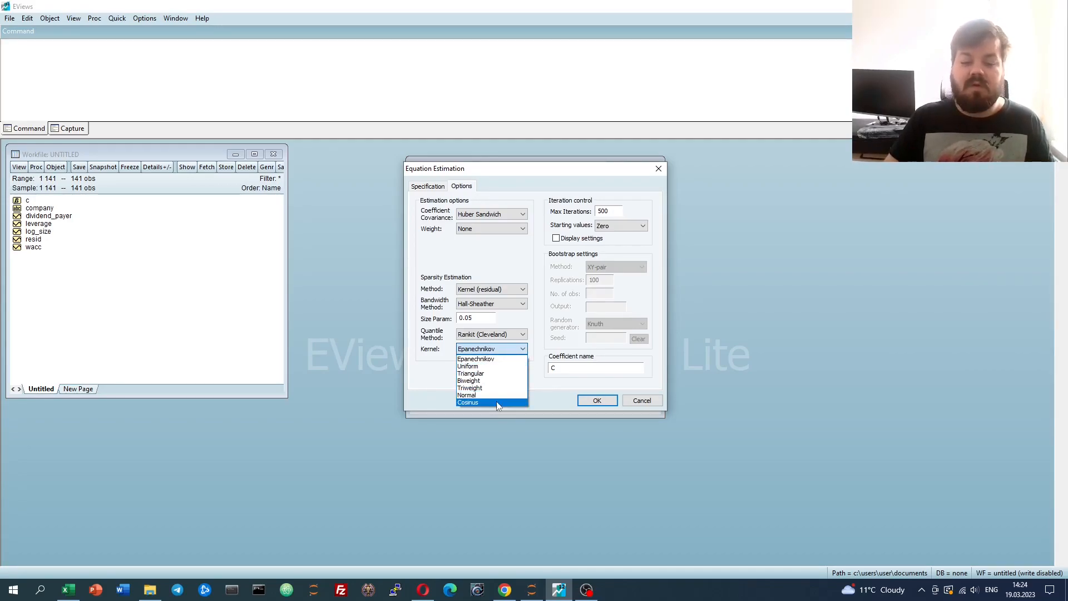
mouse_move(503, 358)
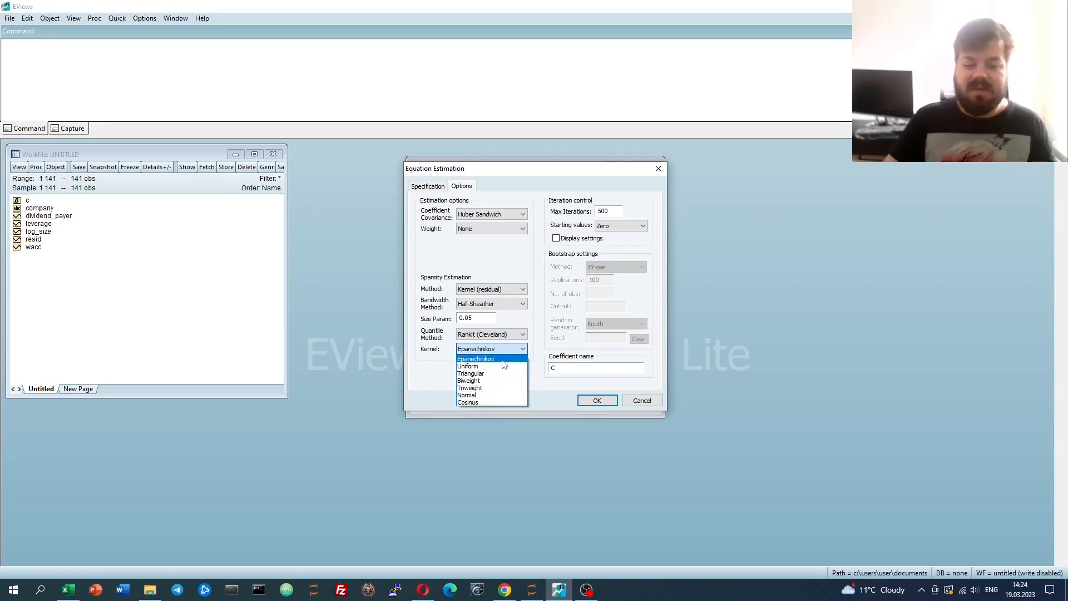
left_click(476, 359)
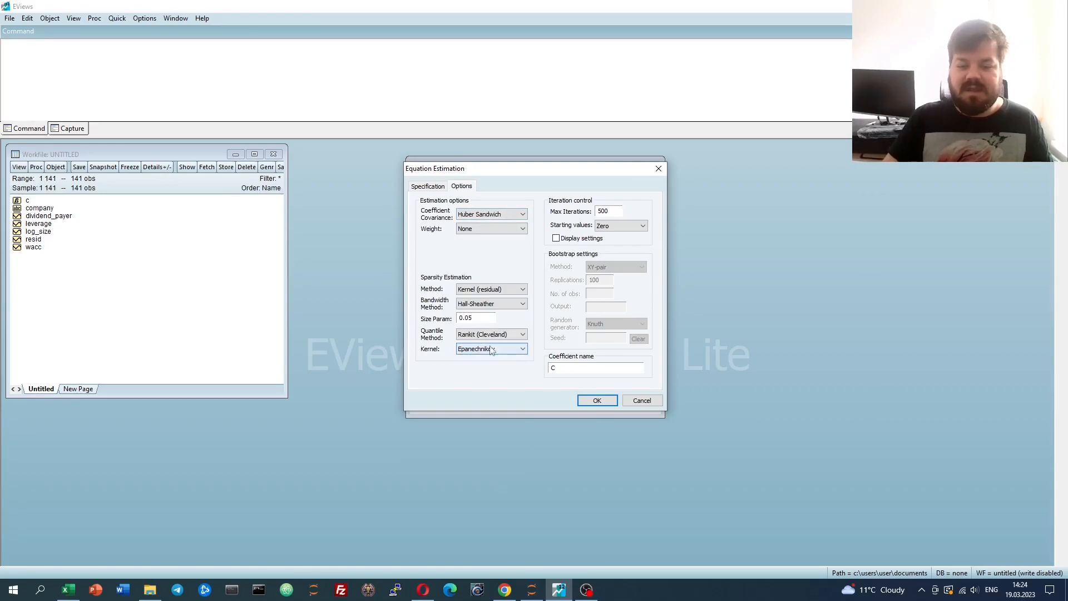
left_click(427, 186)
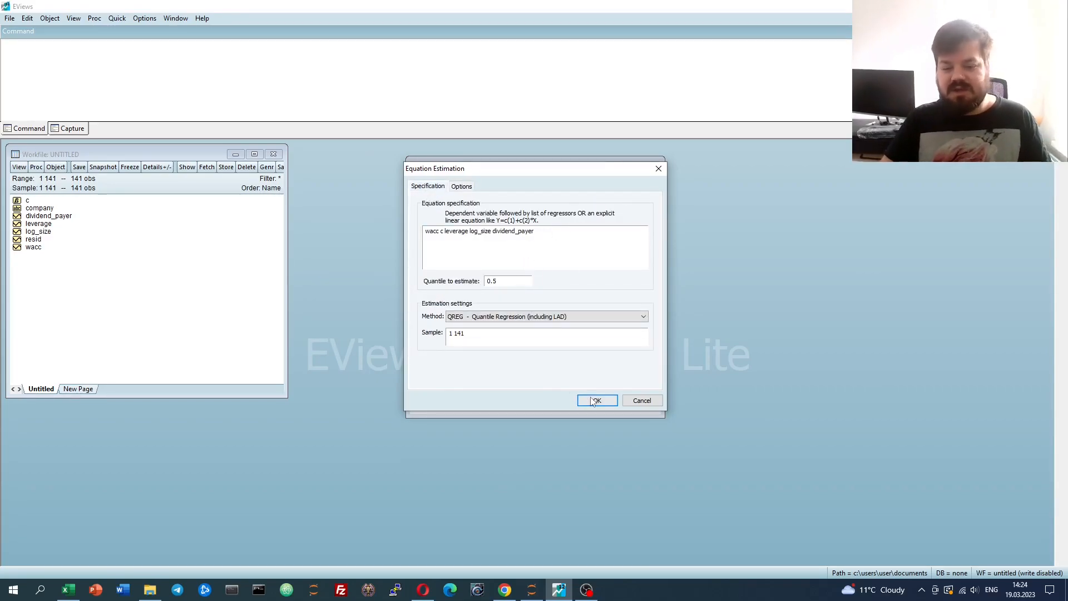
left_click(597, 399)
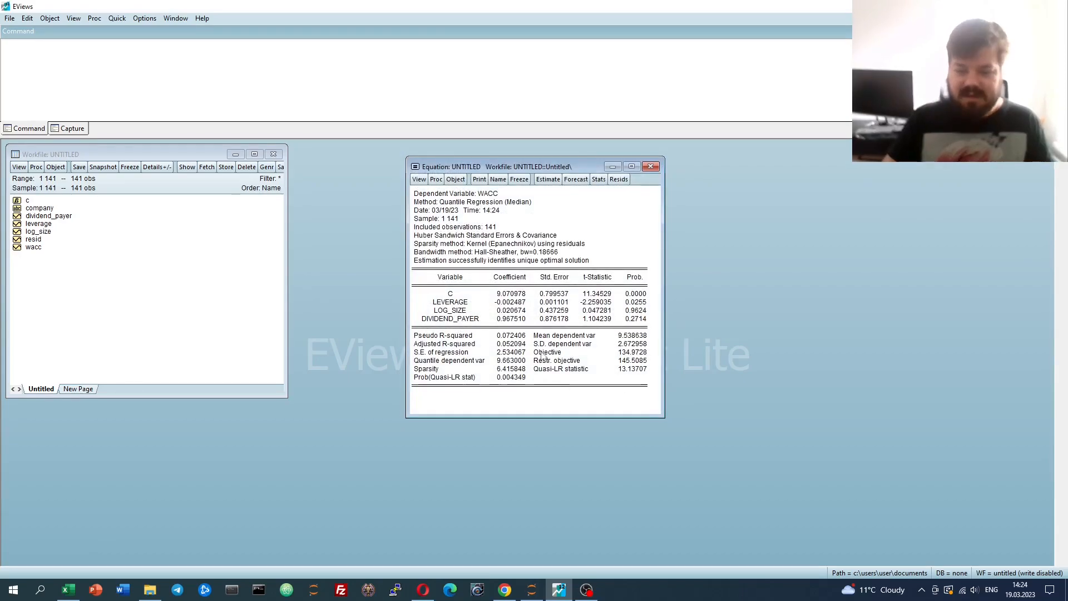
mouse_move(534, 314)
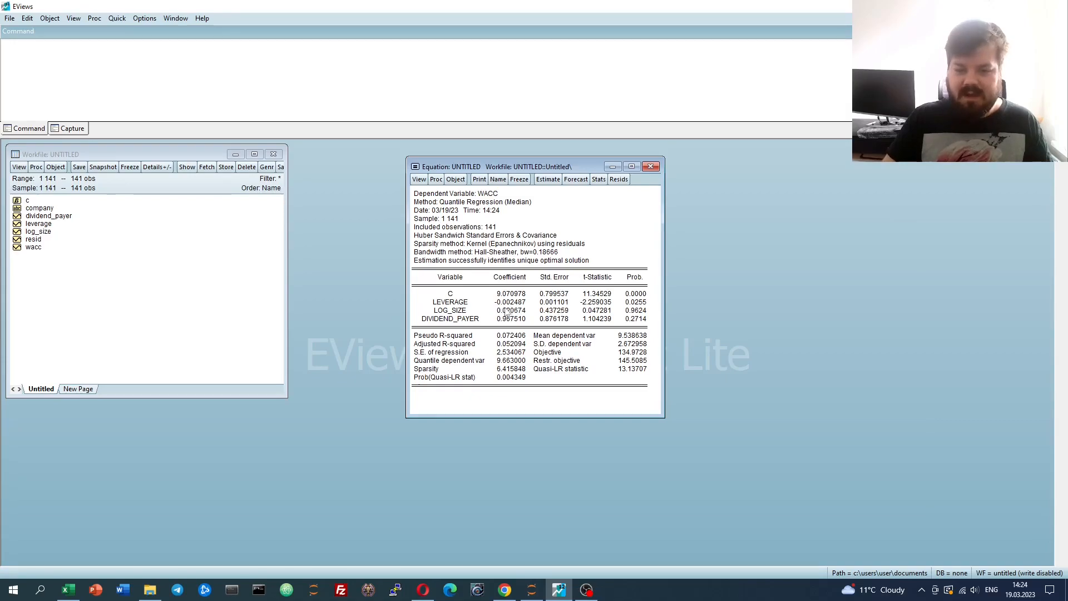
left_click(511, 302)
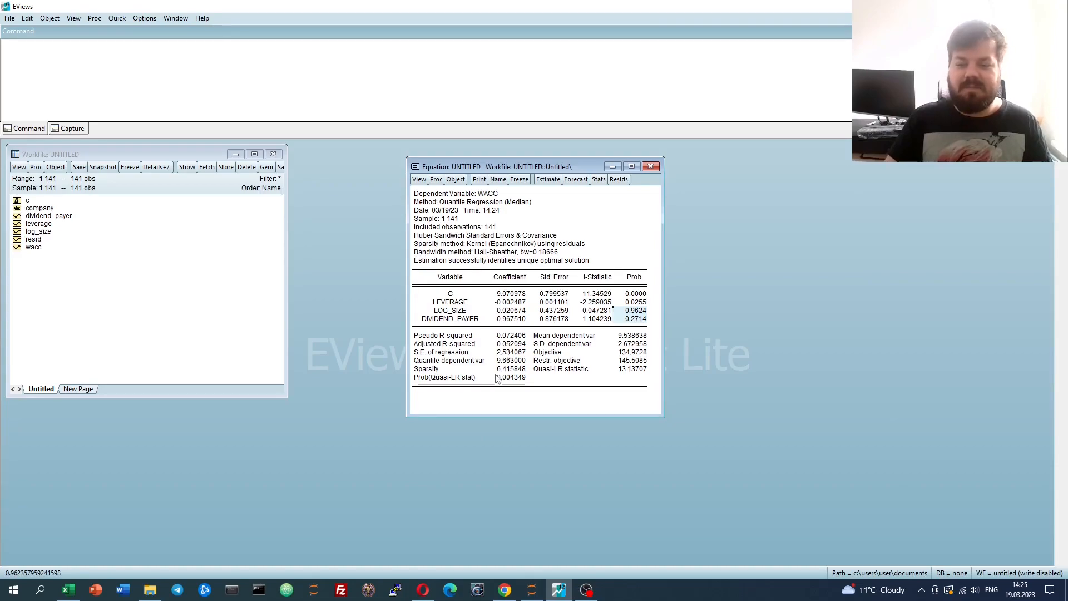
mouse_move(514, 327)
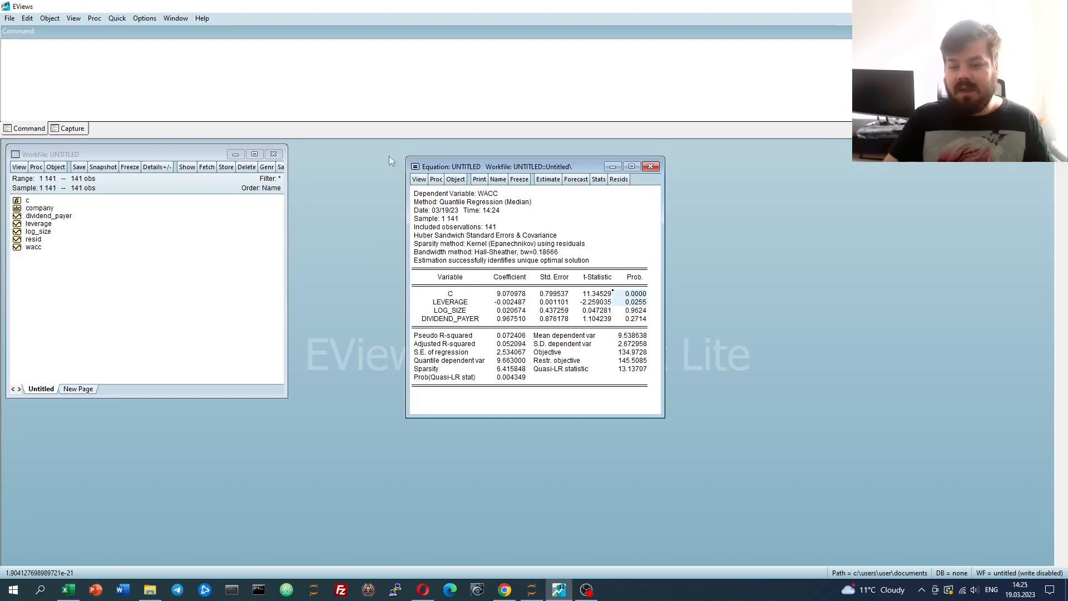
mouse_move(552, 228)
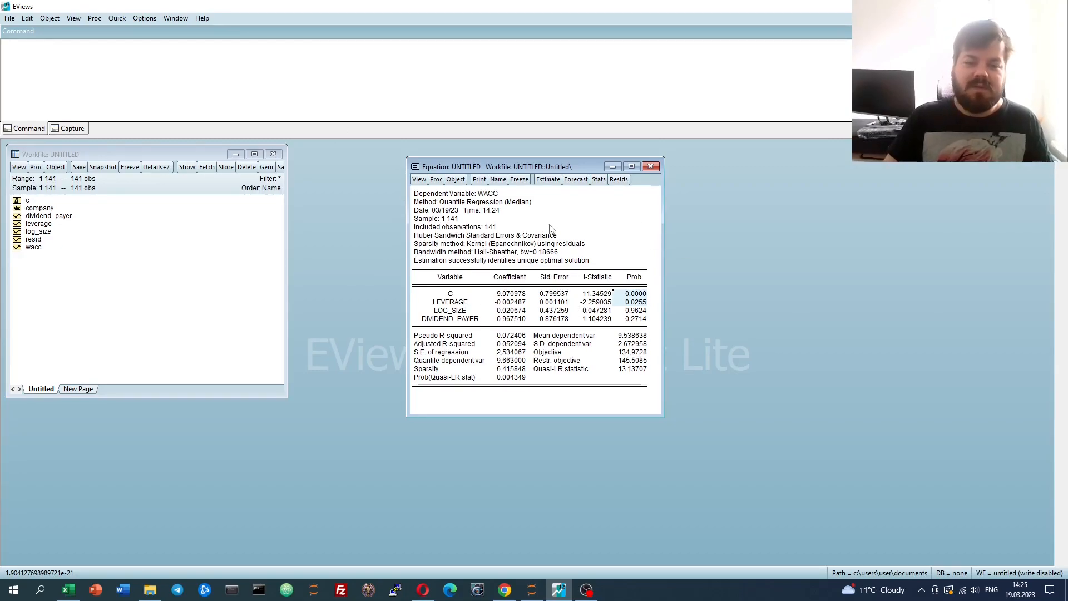
mouse_move(529, 224)
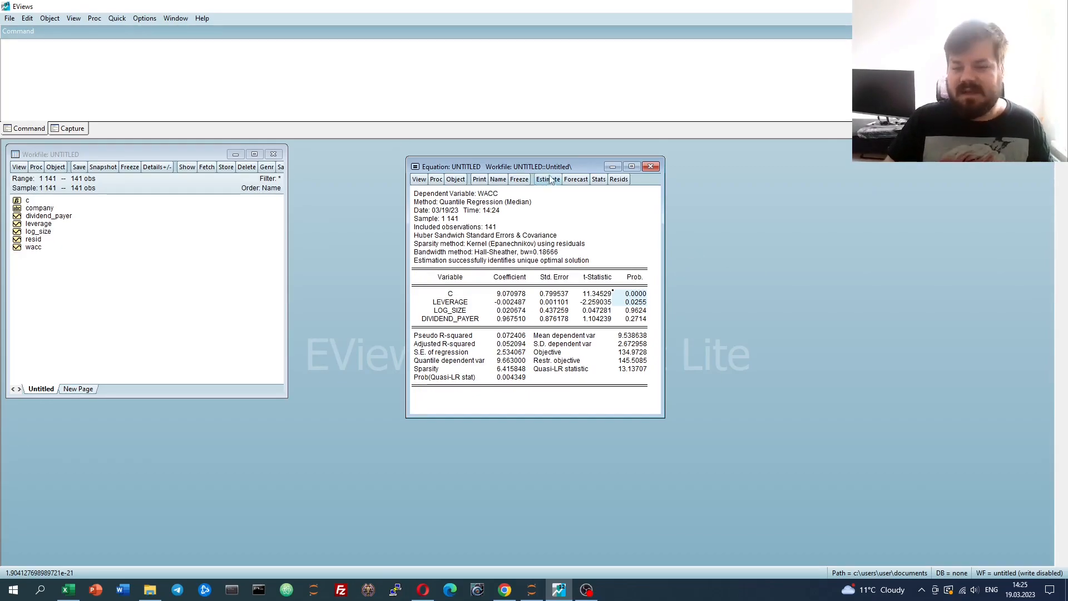
mouse_move(543, 249)
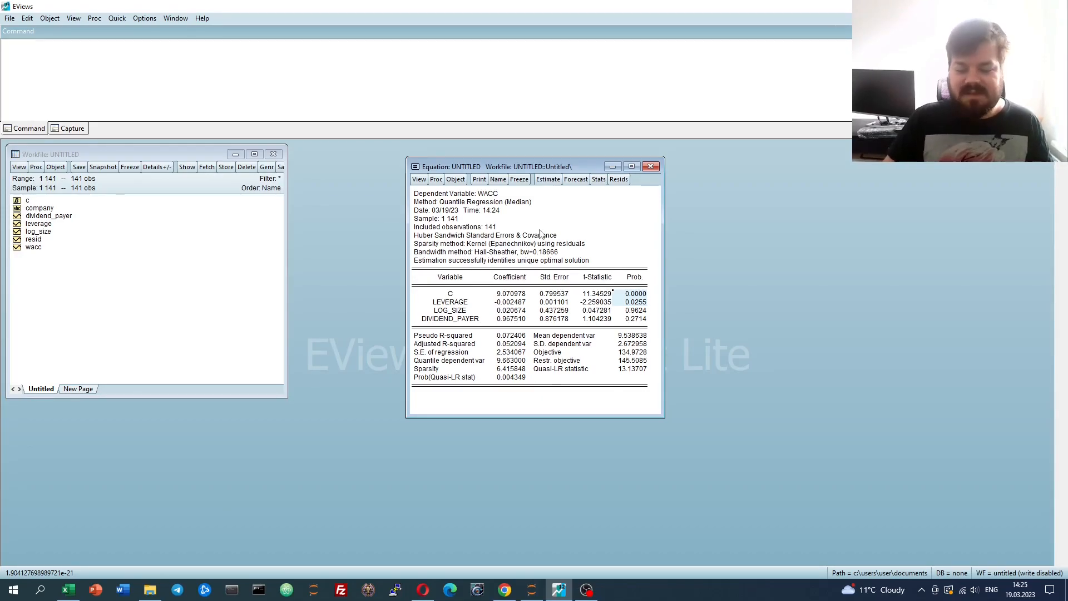
Re-estimate the wacc regression at the 0.25 quantile
left_click(547, 178)
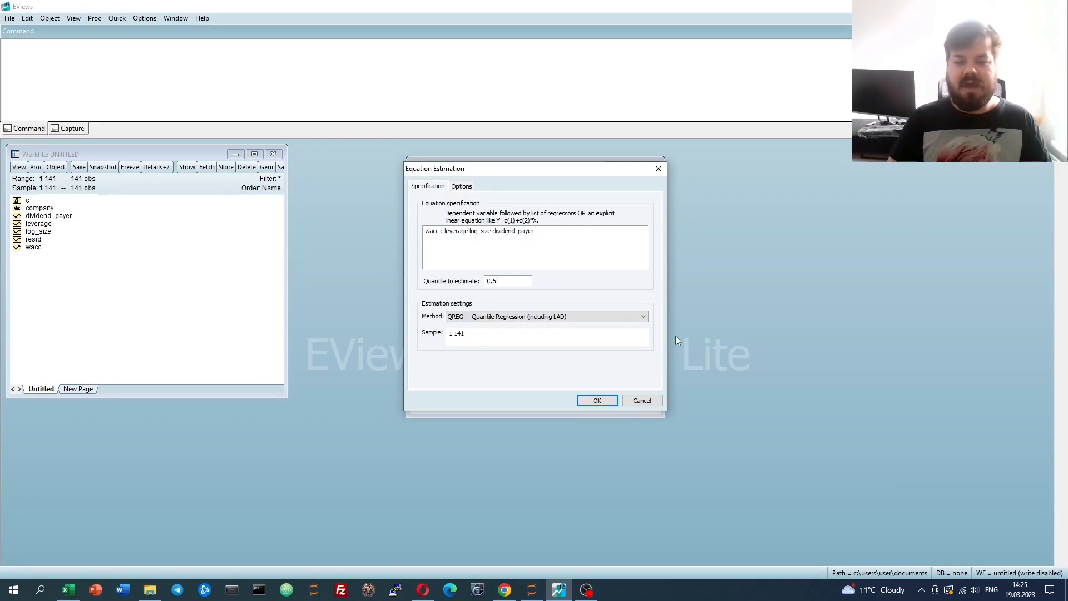
type("0.25")
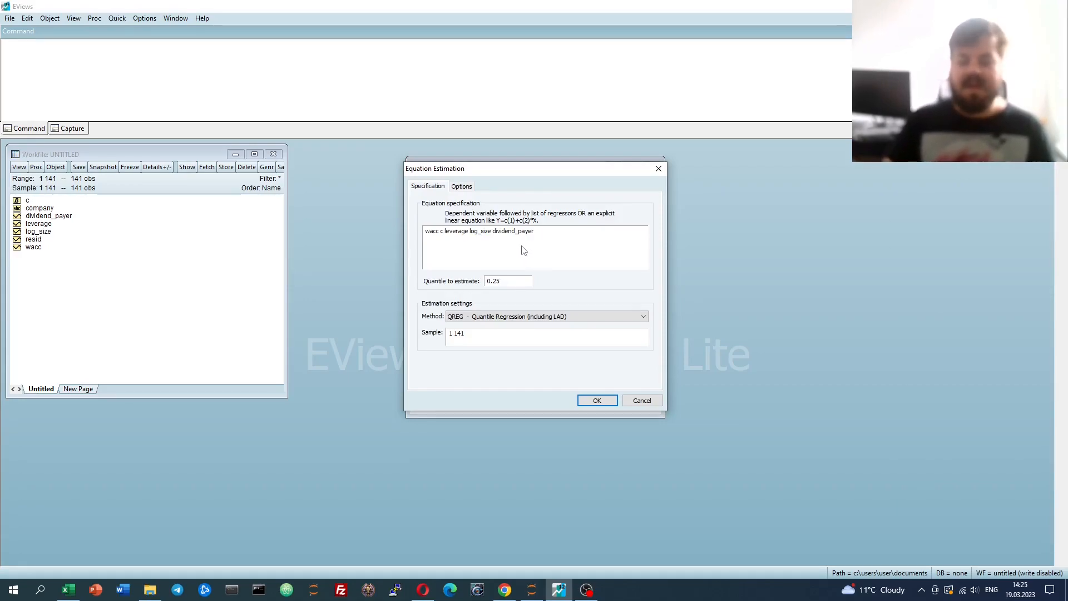
left_click(507, 281)
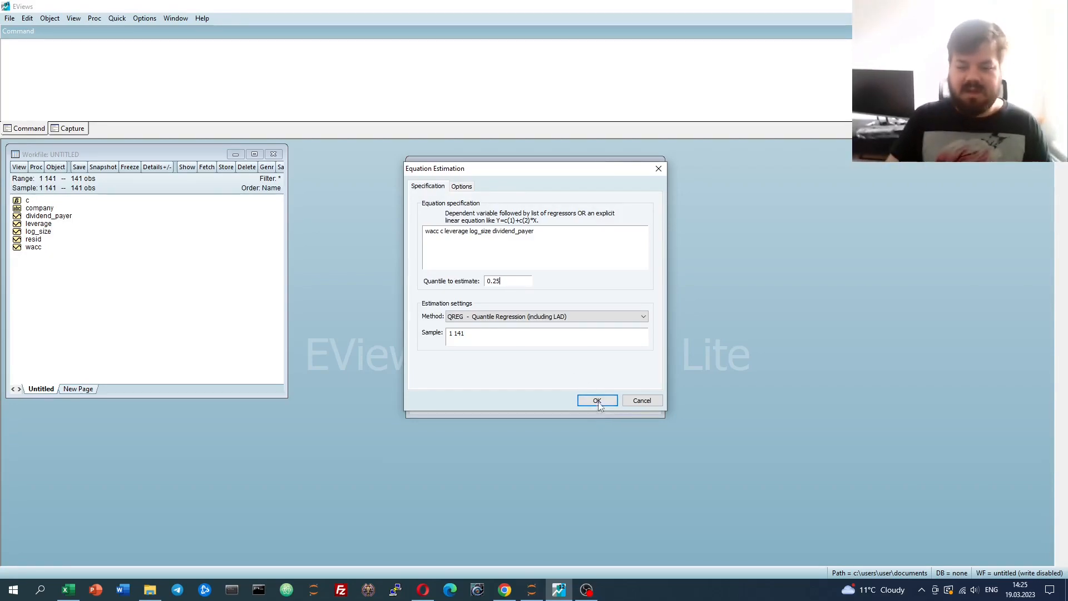
left_click(597, 400)
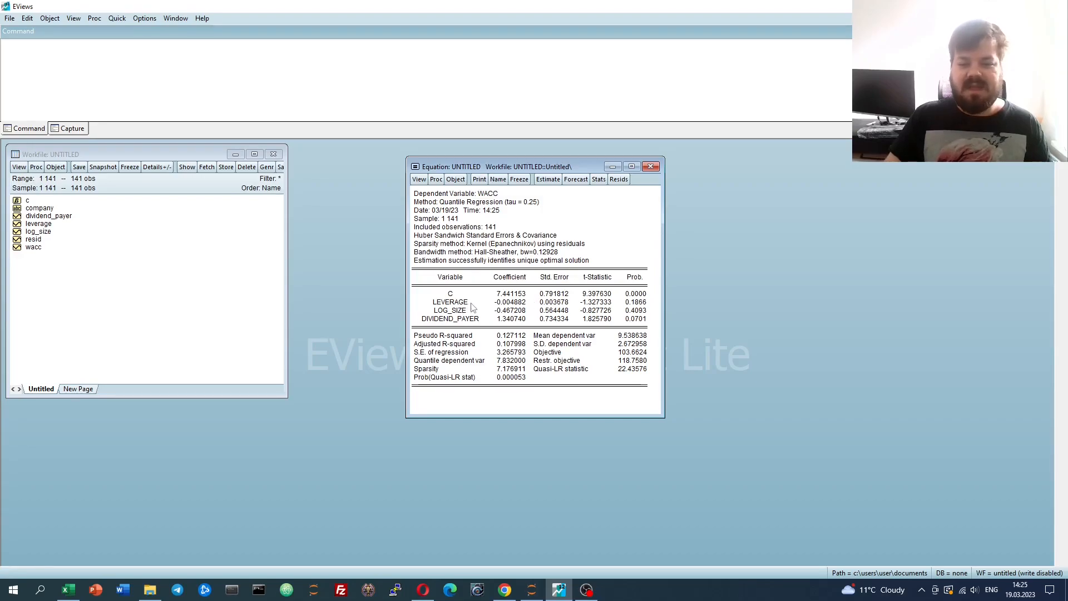
left_click(509, 301)
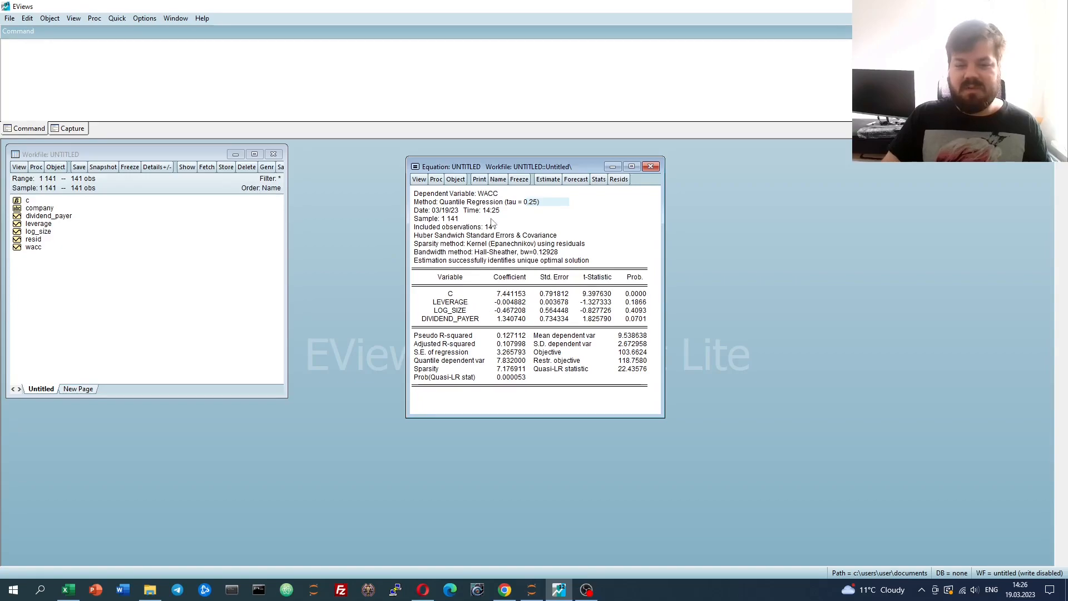
left_click(634, 302)
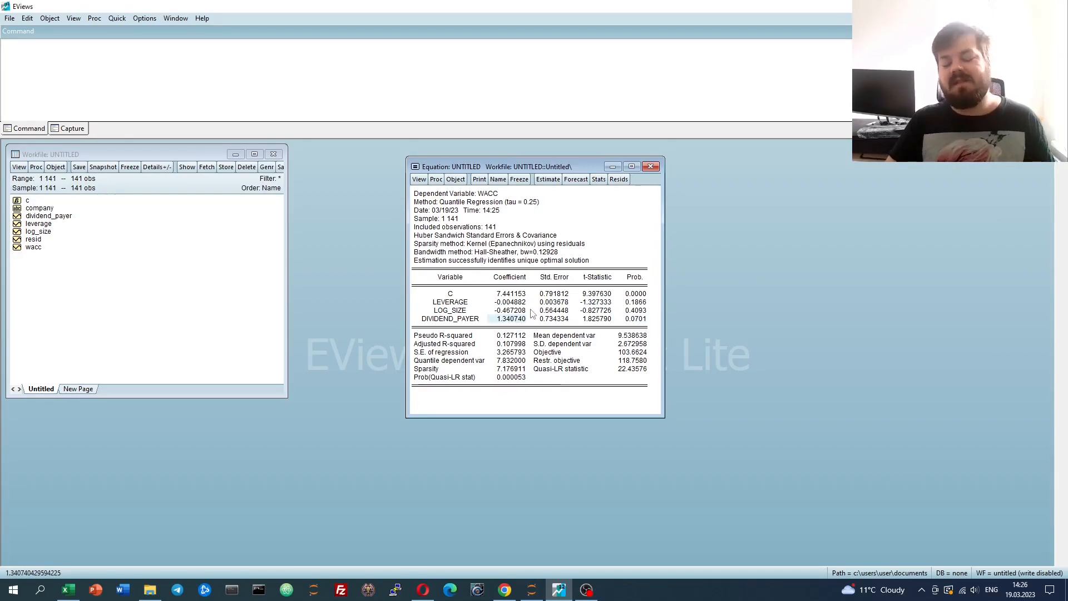
mouse_move(581, 387)
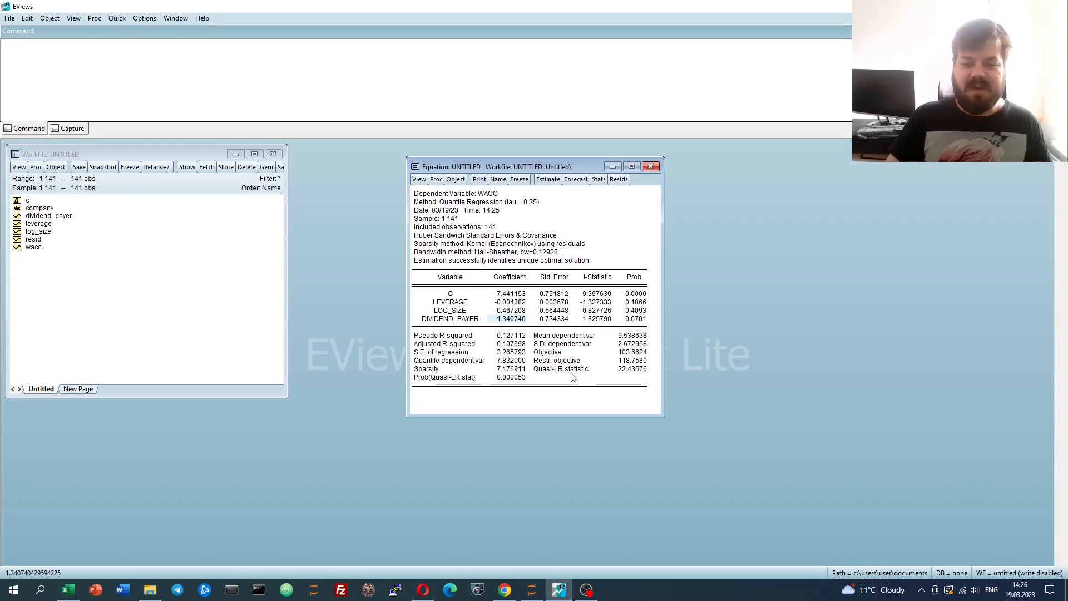
left_click(633, 318)
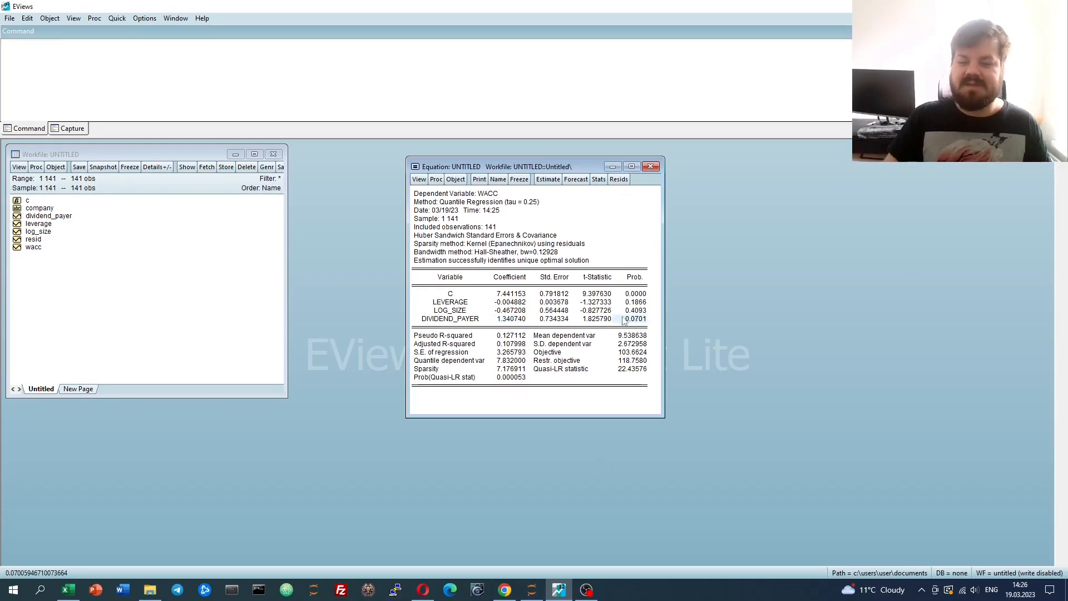
Re-estimate the wacc regression at the 0.75 quantile
left_click(548, 178)
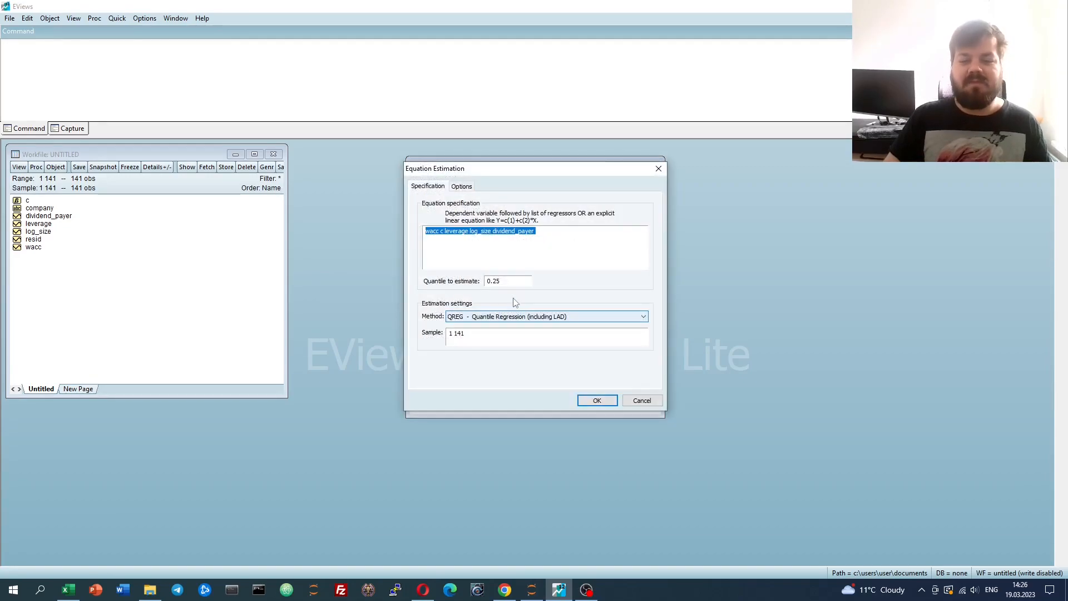
type("0.75")
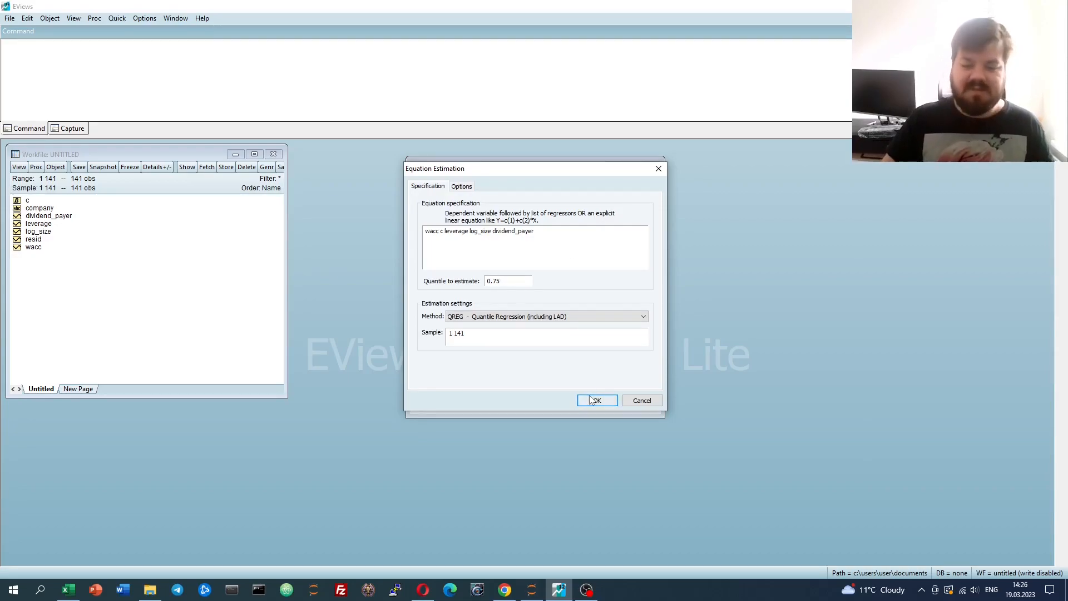
left_click(596, 400)
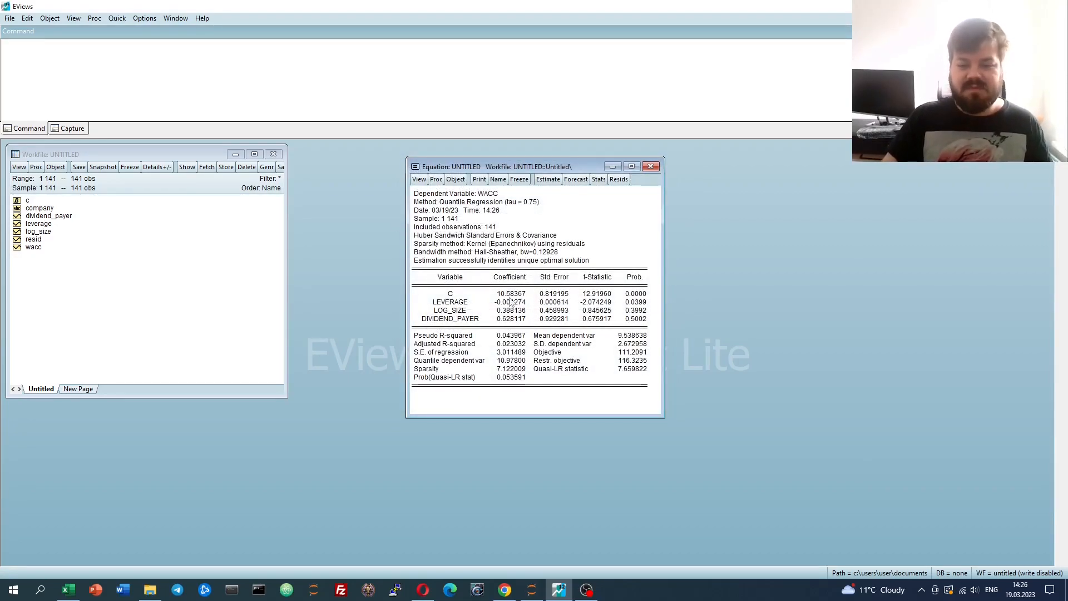
left_click(509, 301)
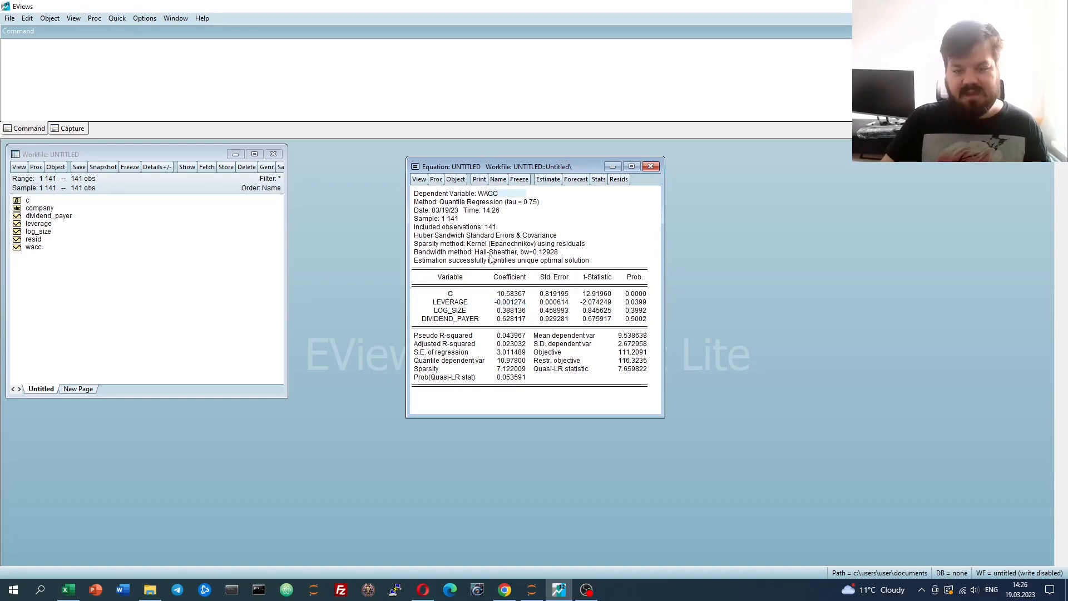
left_click(510, 302)
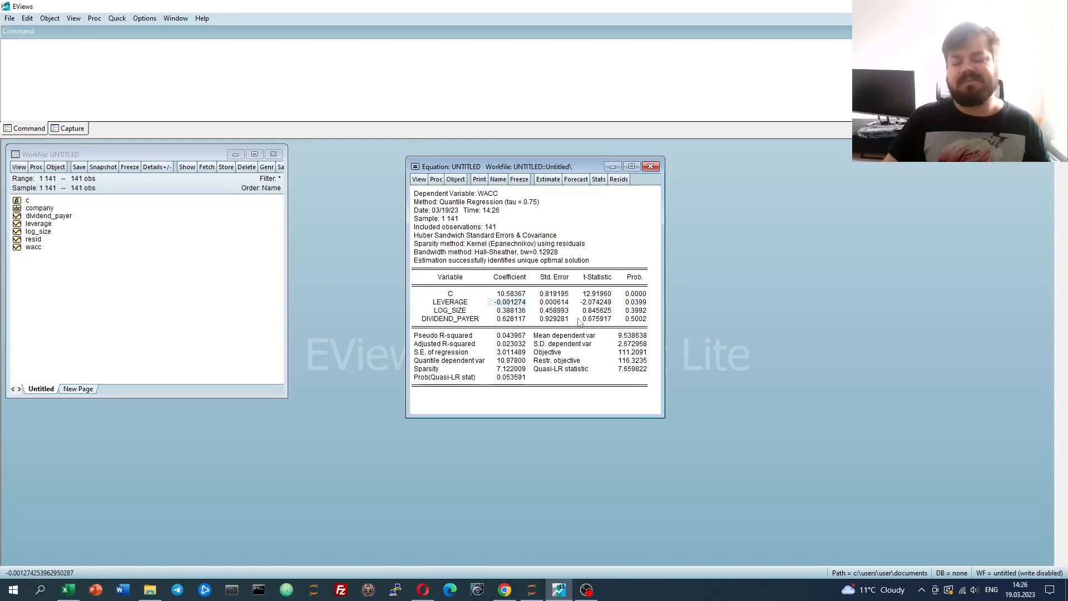
mouse_move(545, 212)
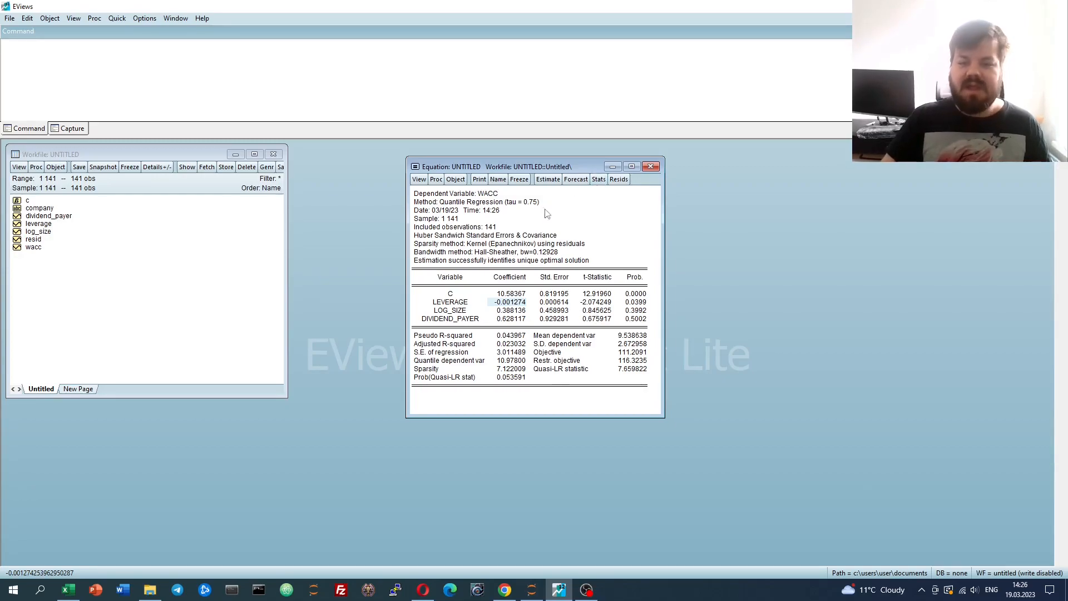
mouse_move(625, 206)
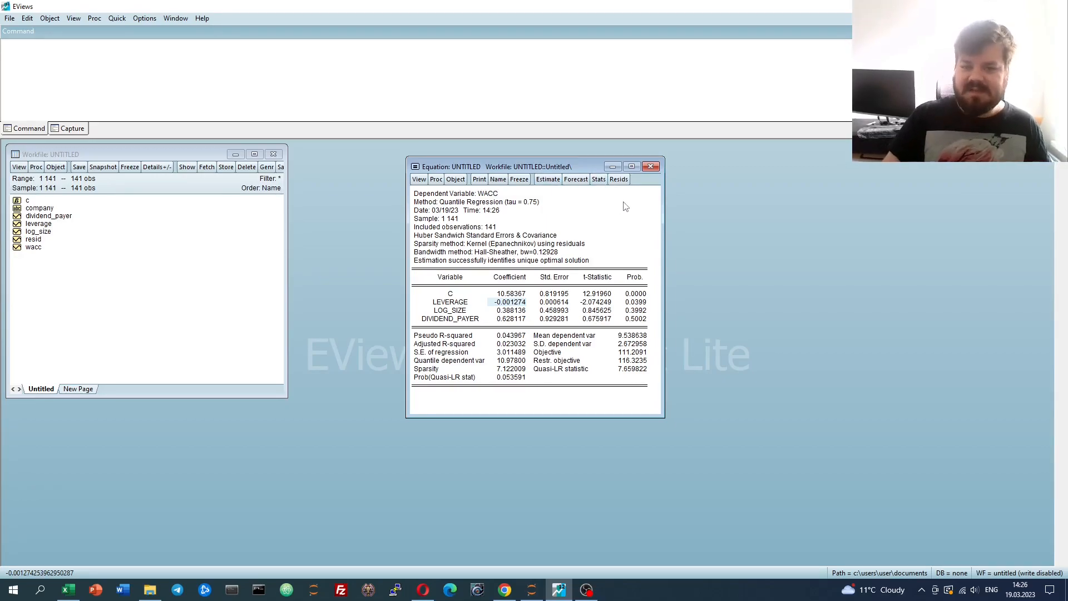
mouse_move(541, 192)
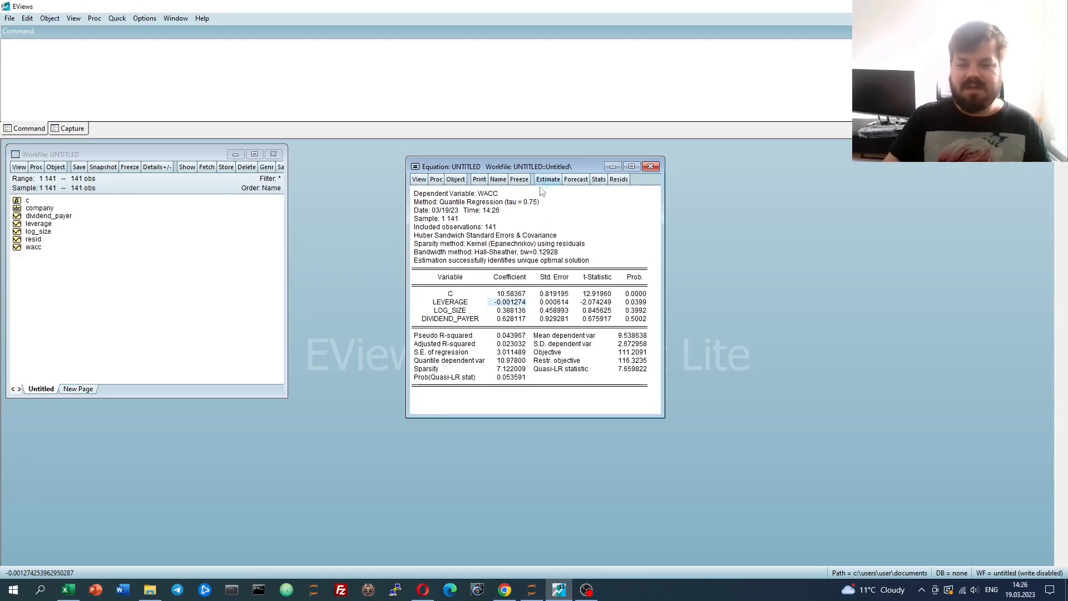
mouse_move(524, 229)
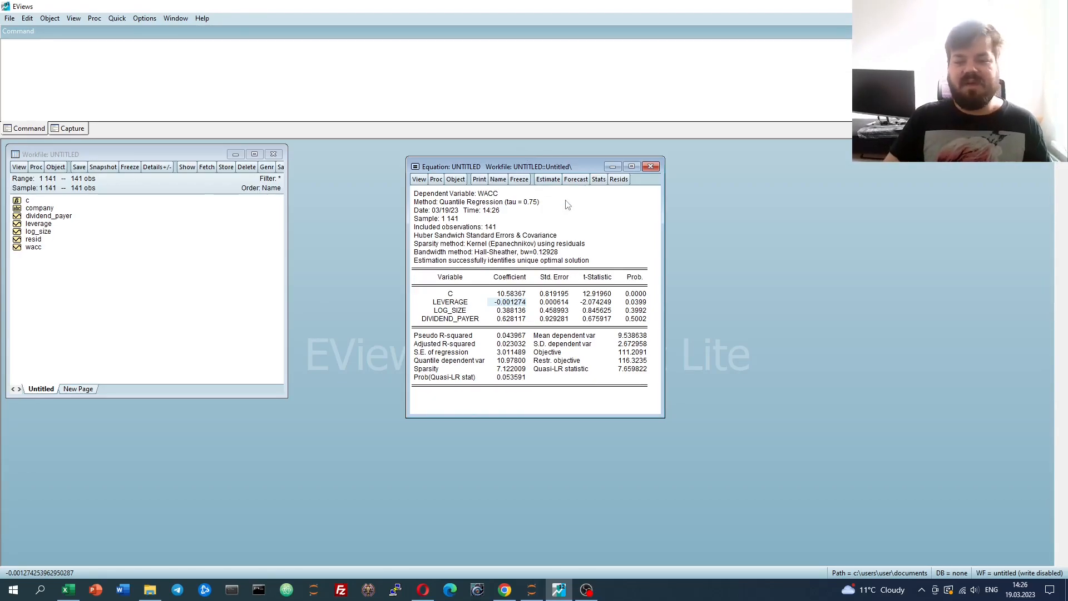
Estimate the wacc regression at the 0.1 quantile
left_click(548, 178)
type("0.1")
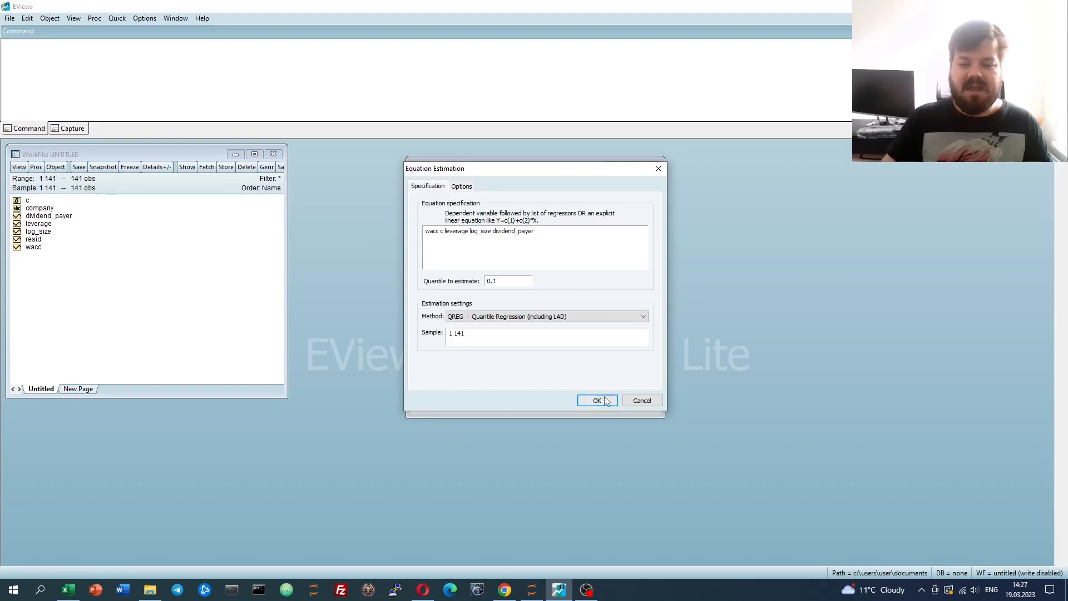
left_click(597, 399)
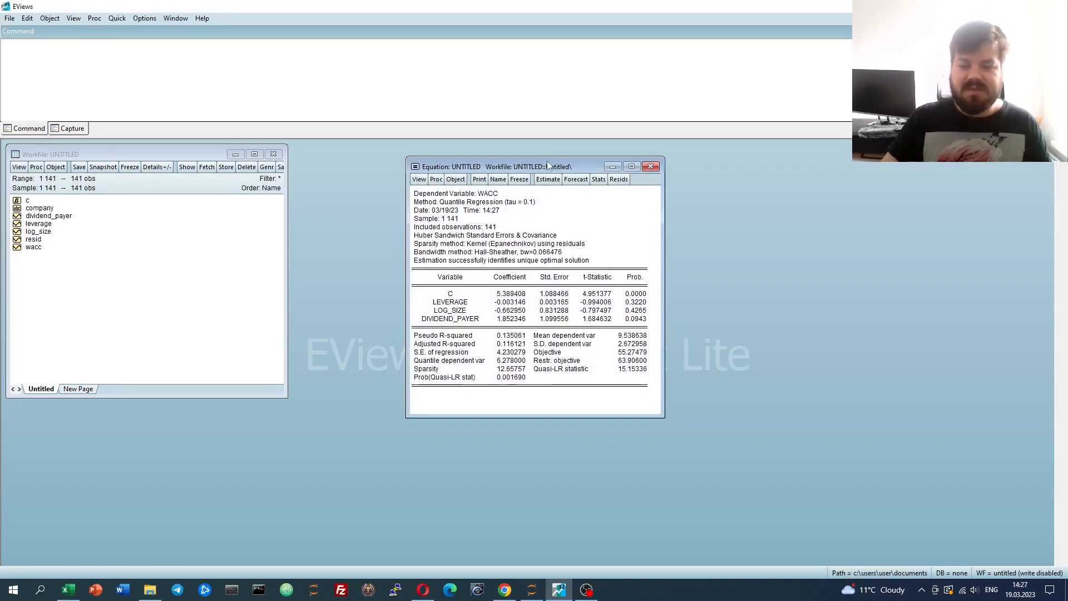
Re-estimate the regression back at the median, quantile 0.5
left_click(548, 178)
type("0.2")
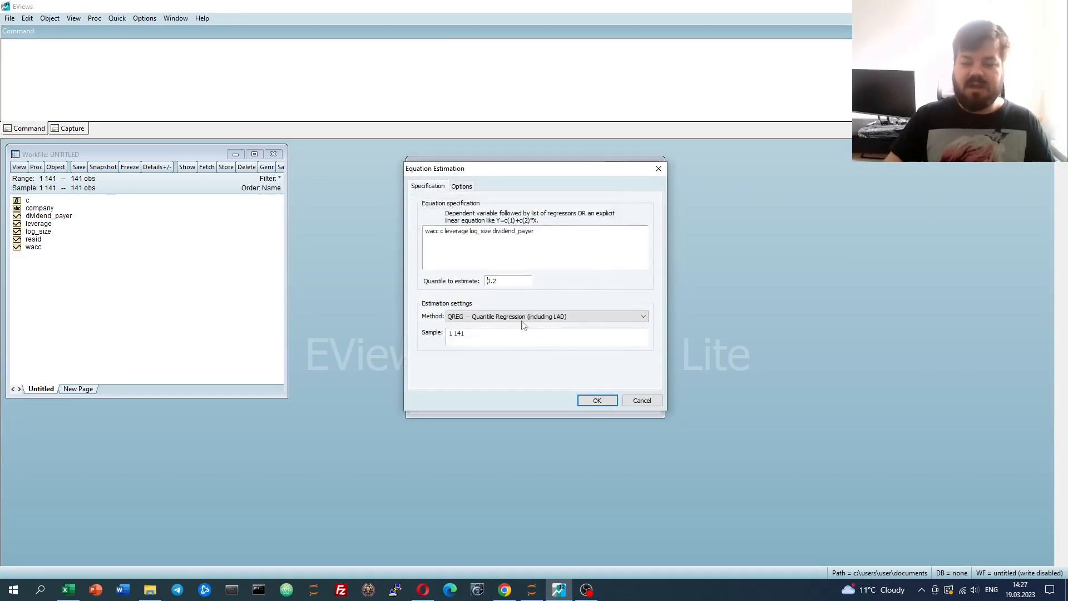
left_click(597, 400)
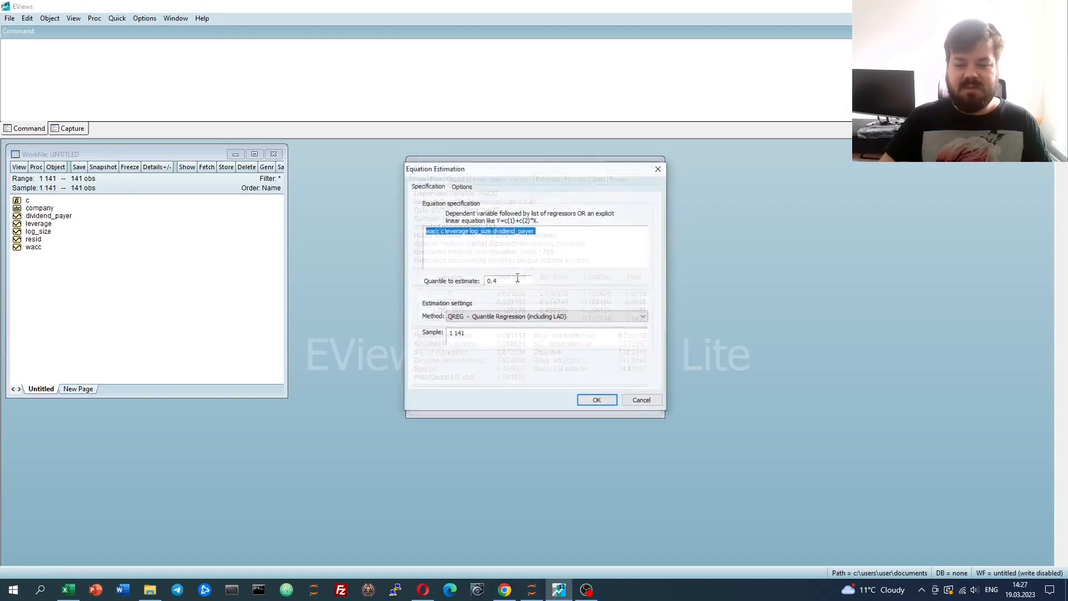
left_click(597, 399)
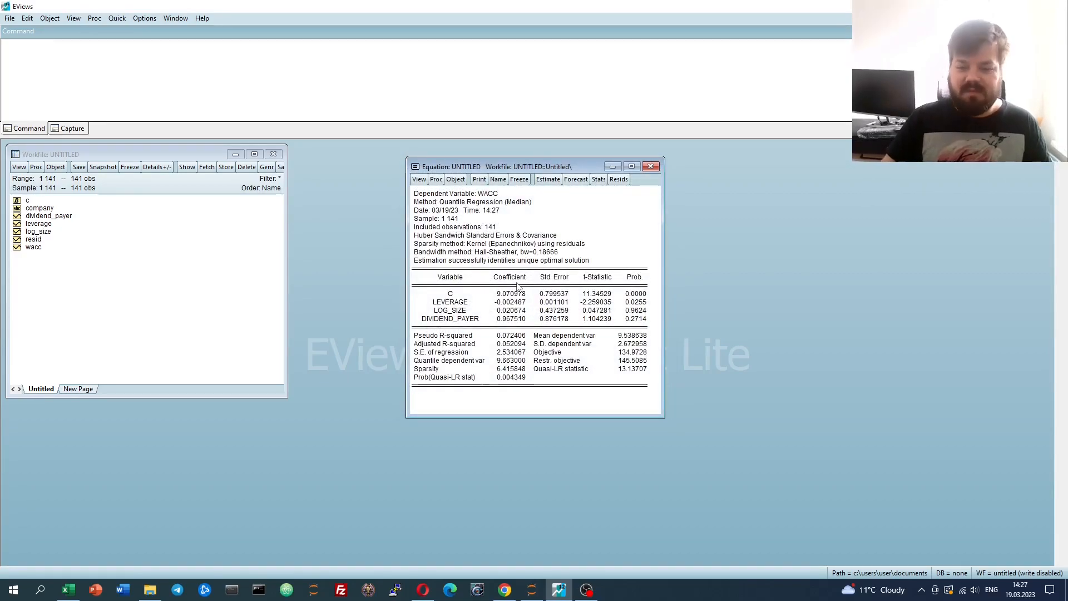
mouse_move(550, 241)
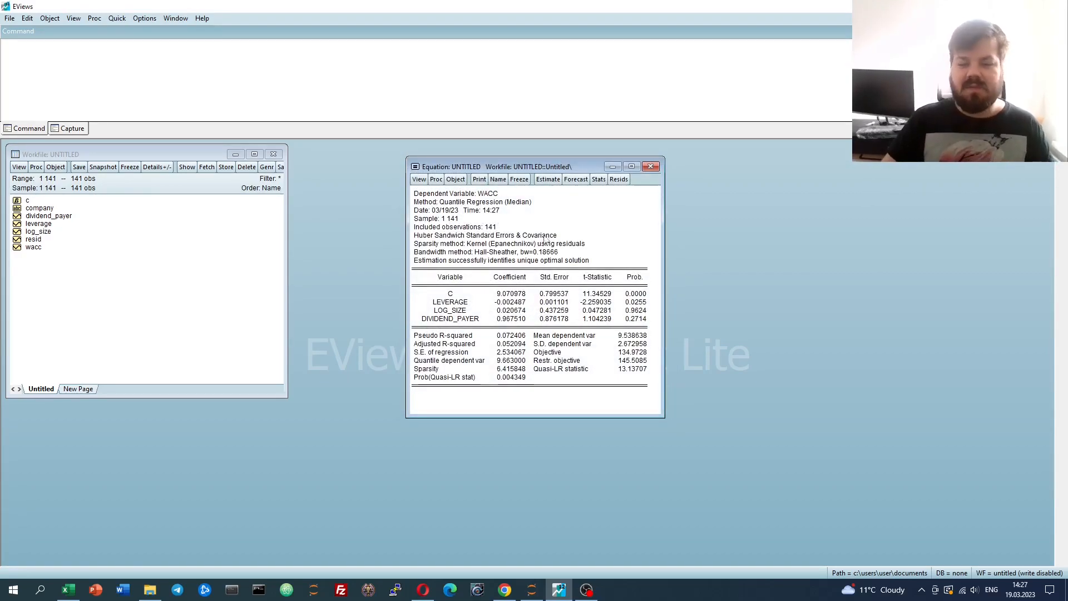
Re-estimate the median regression with Ordinary (IID) covariance and inspect the LEVERAGE p-value 0.0042
left_click(547, 178)
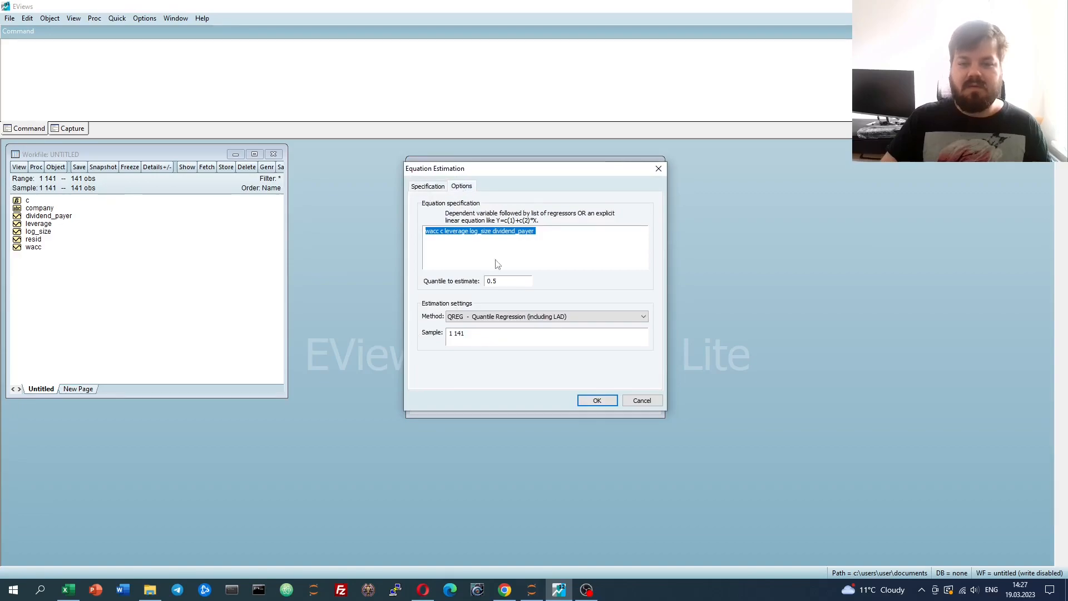
left_click(462, 186)
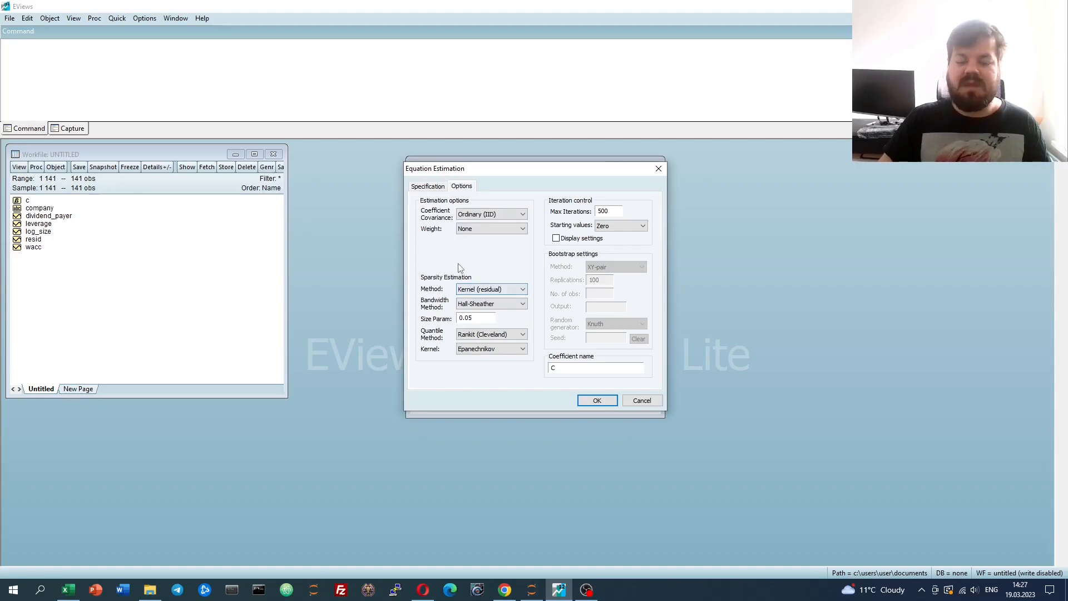
left_click(596, 400)
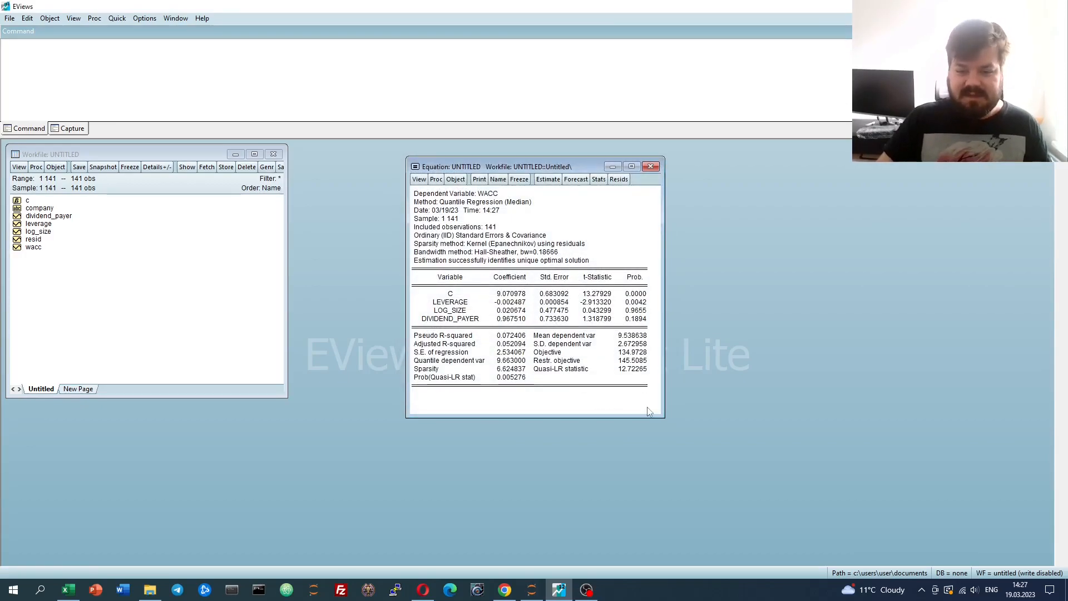
left_click(499, 301)
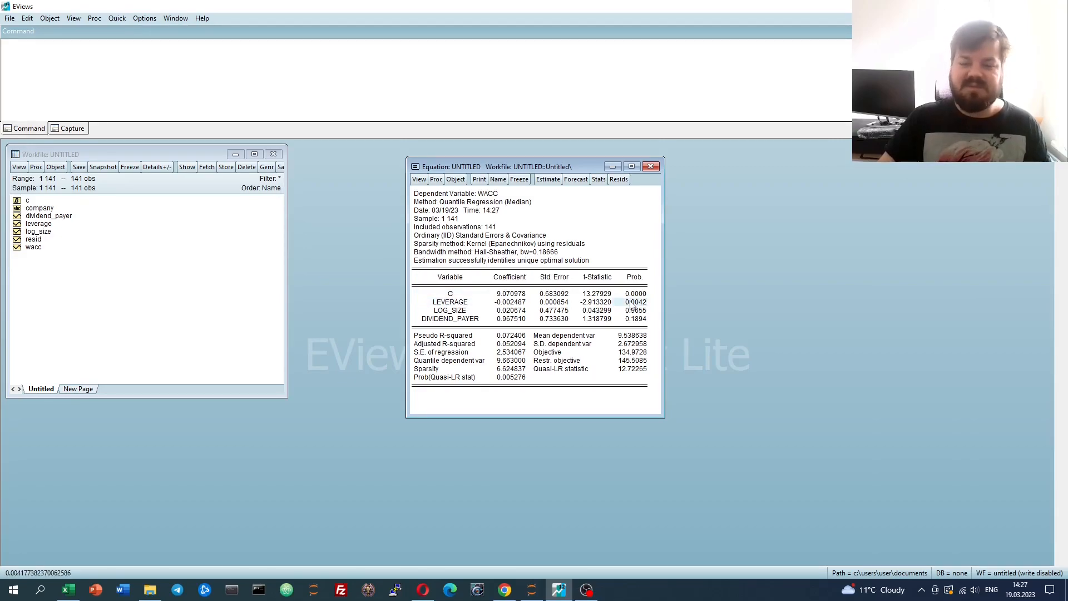
Re-estimate the median regression with Huber Sandwich covariance and a Triangular kernel
left_click(547, 178)
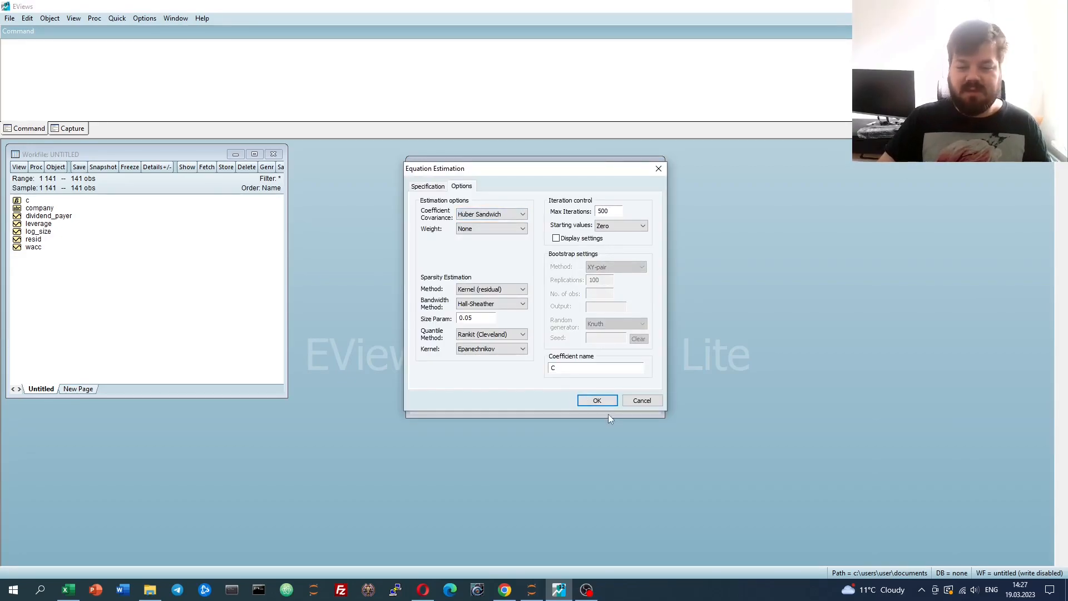
left_click(596, 399)
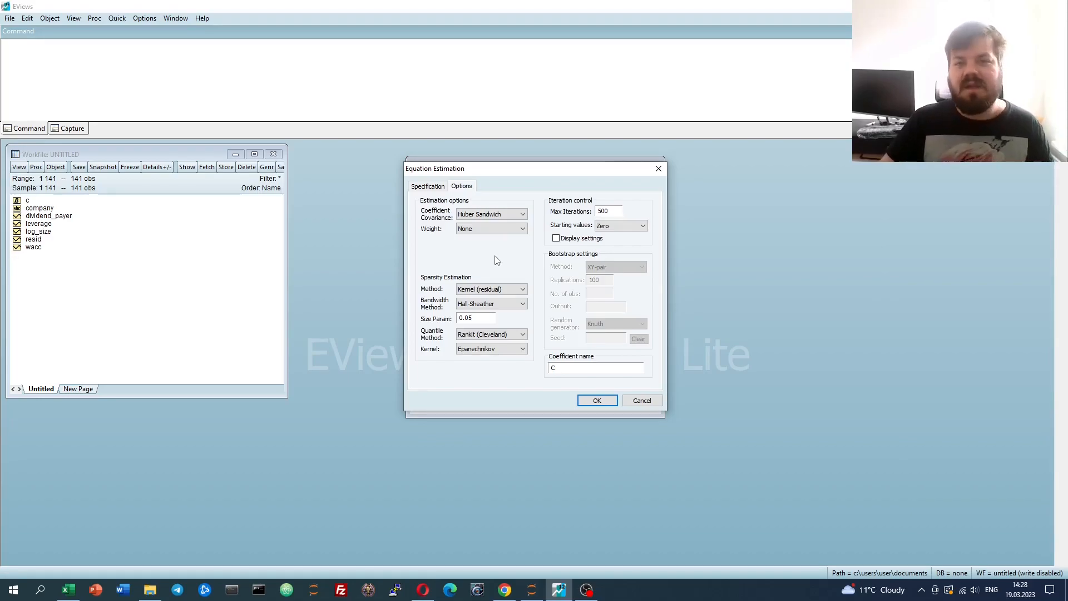
mouse_move(490, 259)
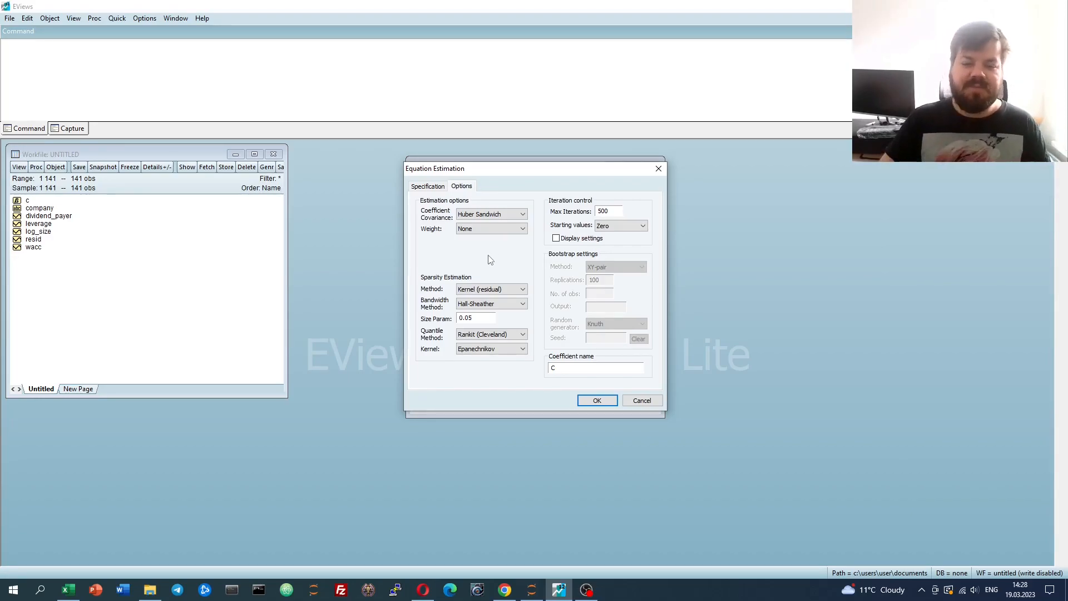
left_click(523, 348)
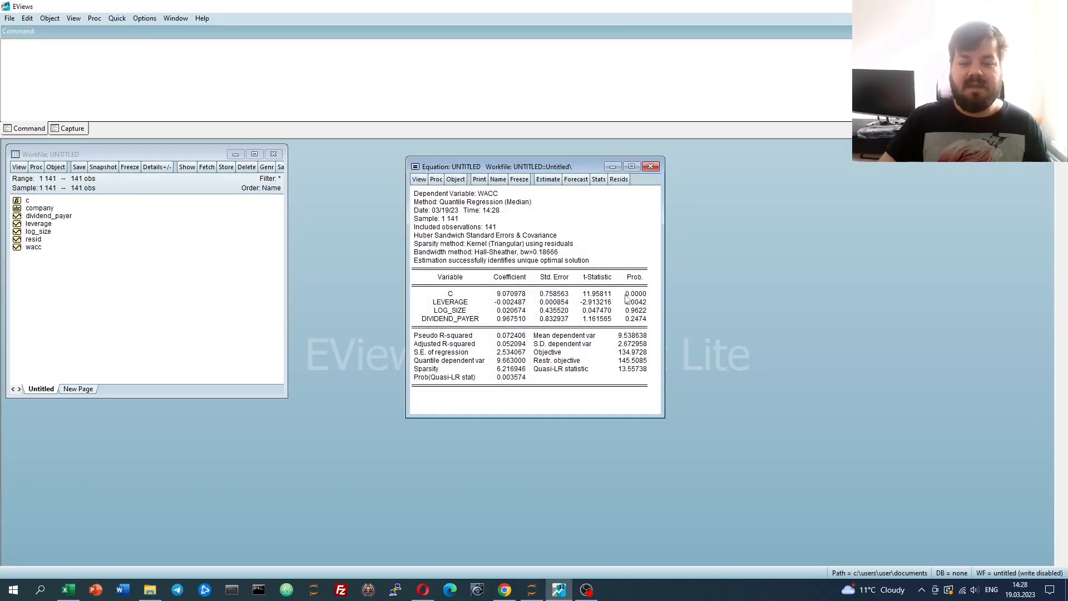
mouse_move(641, 300)
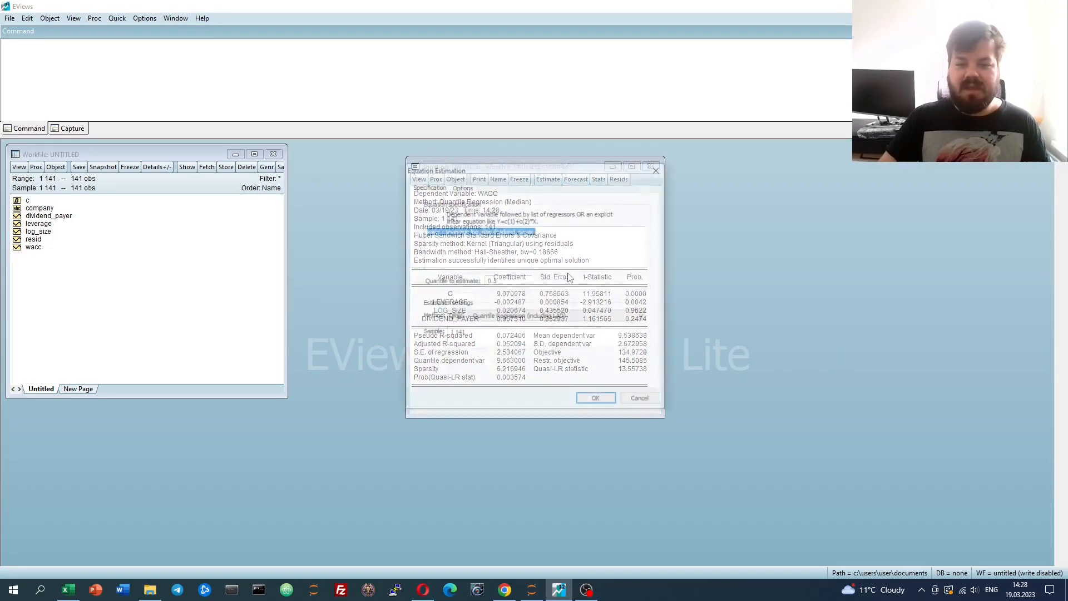
In the options, restore the Epanechnikov kernel under Huber Sandwich covariance
left_click(462, 185)
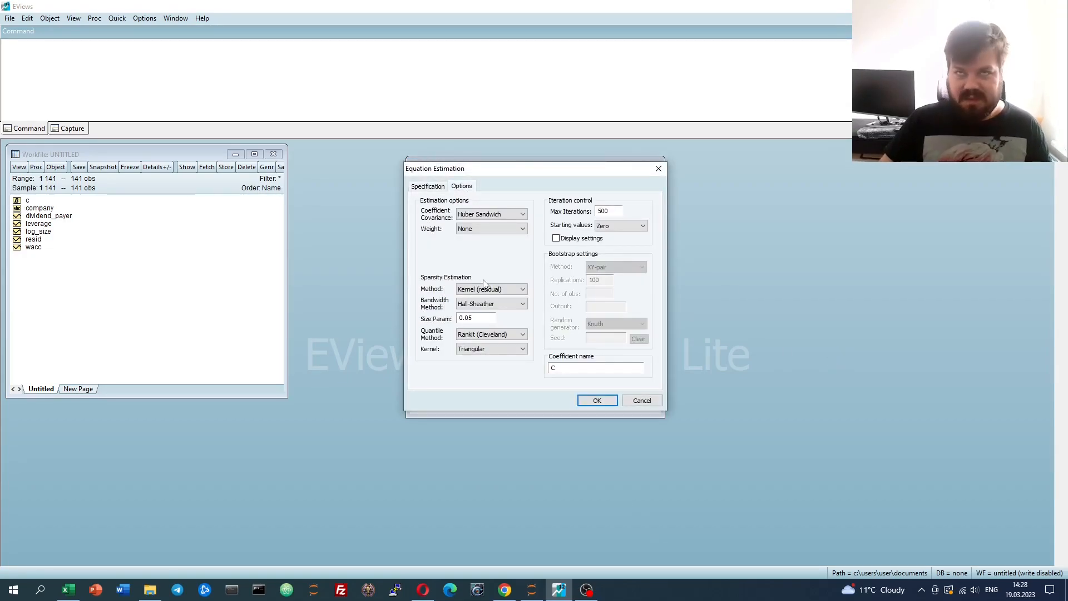
mouse_move(463, 268)
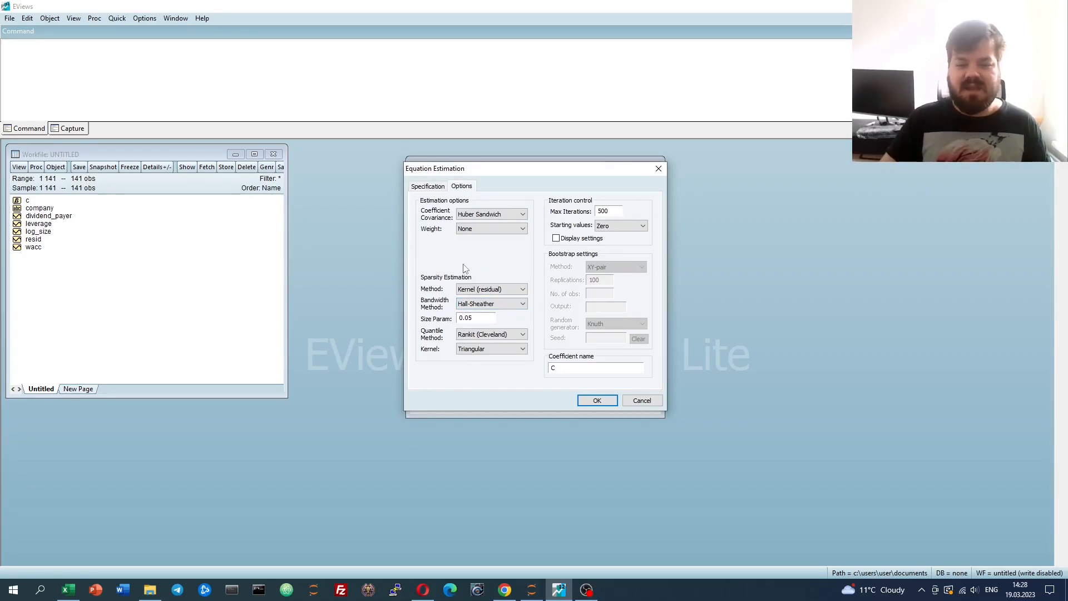
left_click(521, 348)
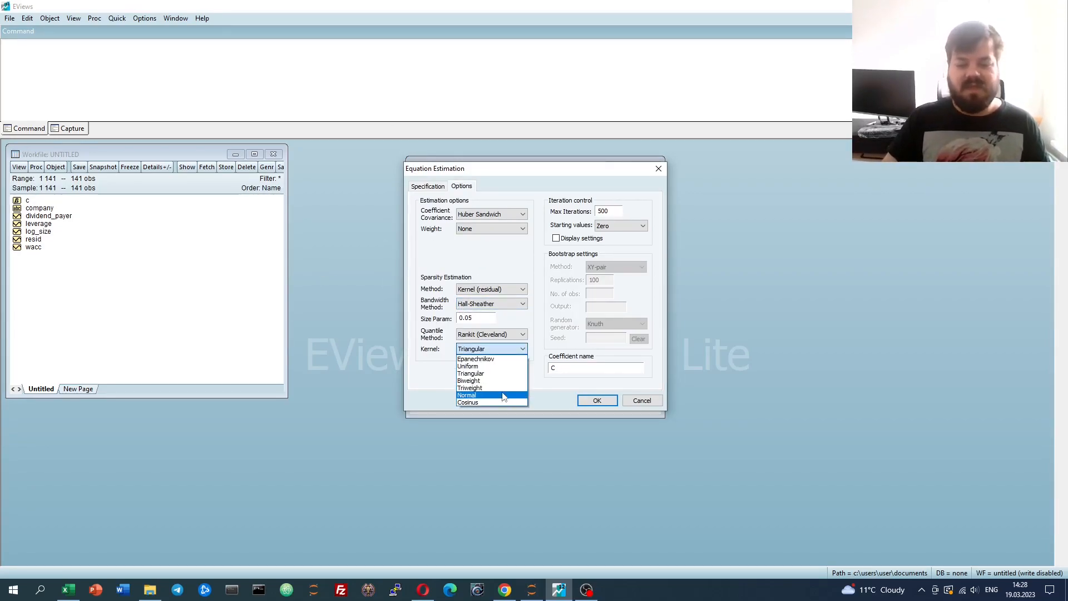
left_click(476, 358)
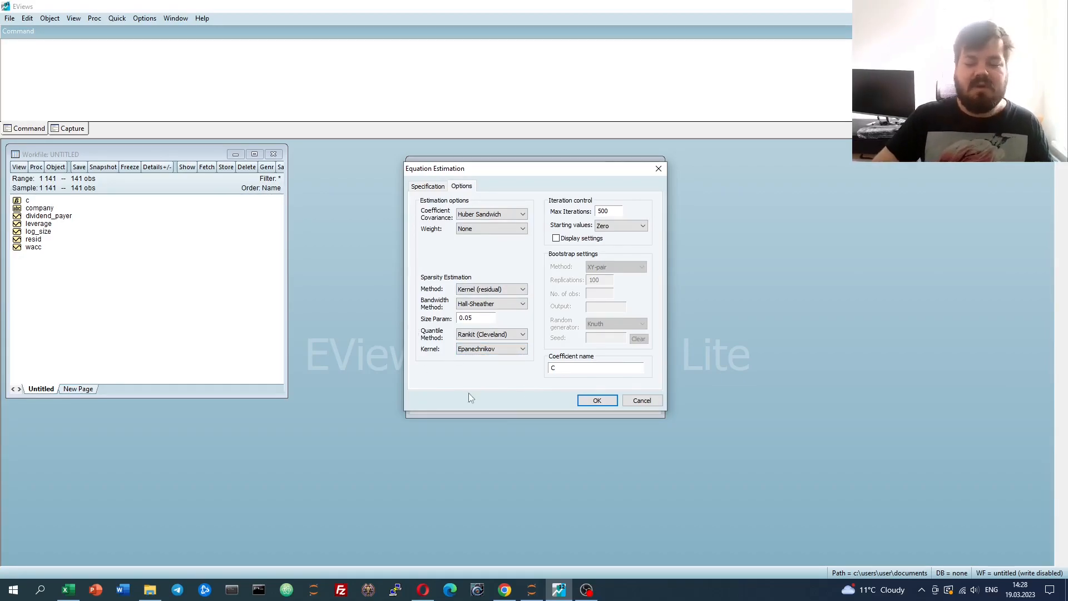
mouse_move(463, 367)
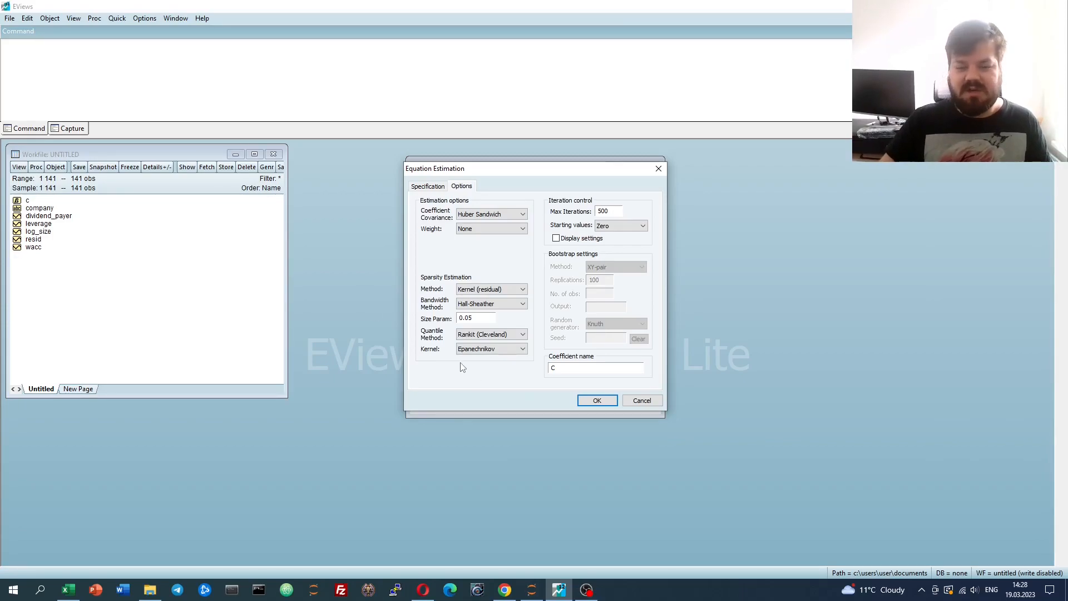
mouse_move(436, 349)
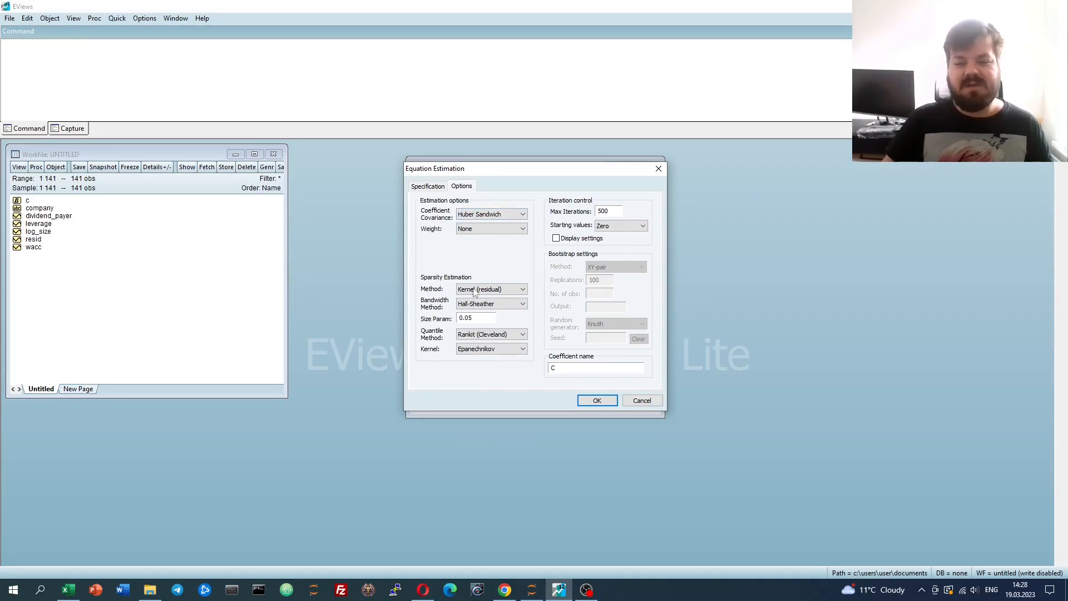
Run the median WACC quantile regression with Huber Sandwich errors and Epanechnikov kernel sparsity
left_click(597, 400)
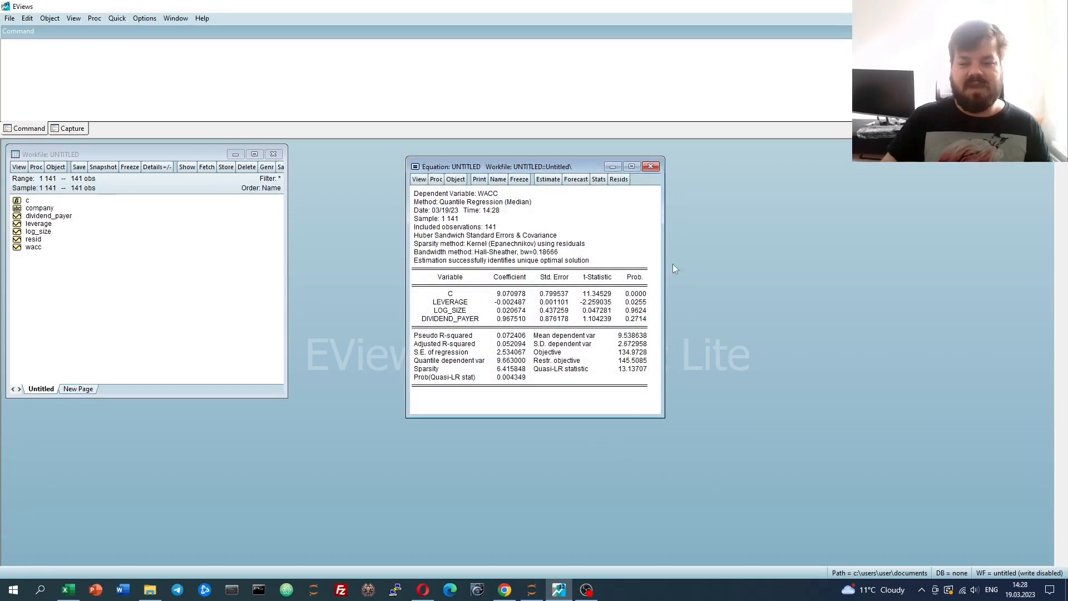
mouse_move(554, 278)
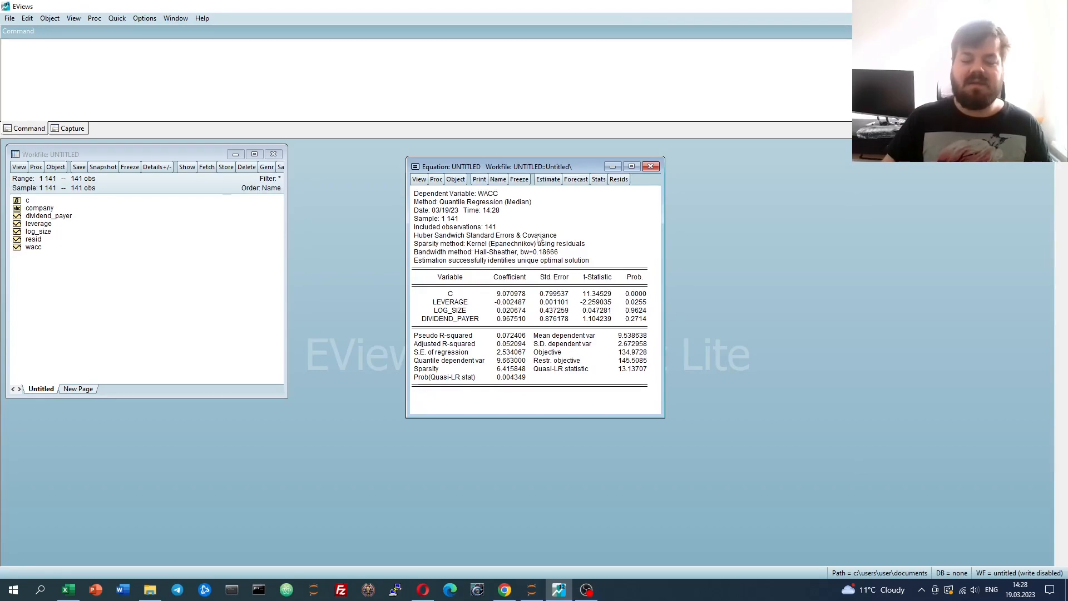
mouse_move(568, 240)
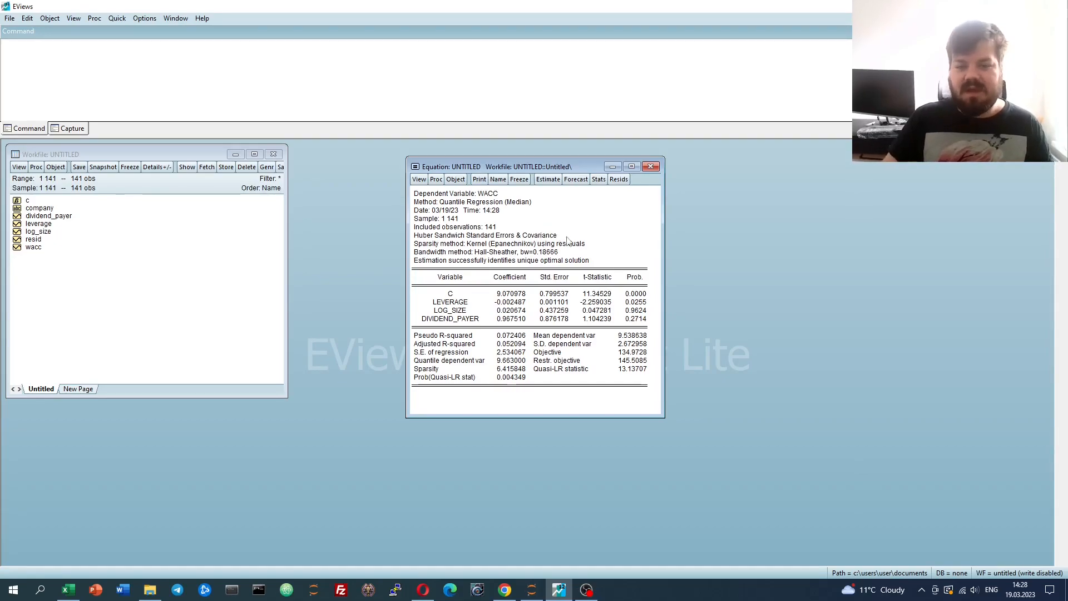
mouse_move(575, 254)
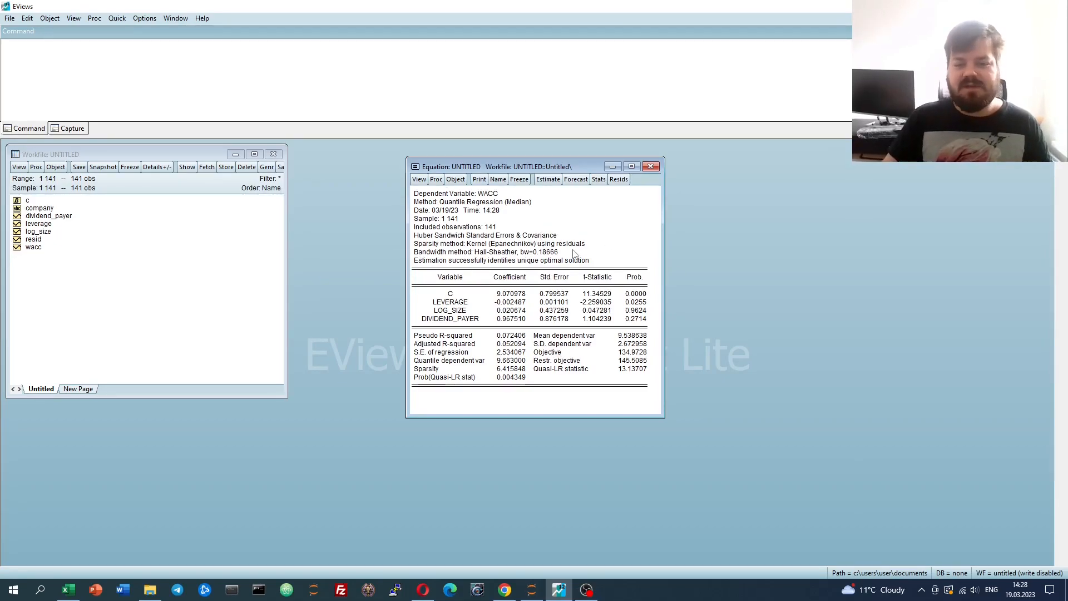
mouse_move(592, 247)
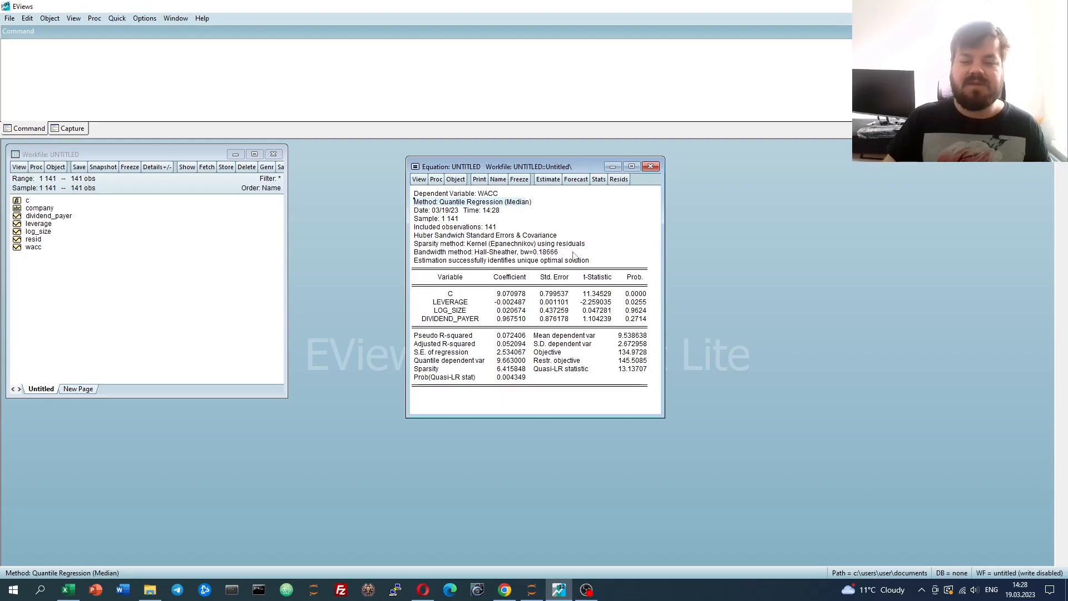
mouse_move(567, 247)
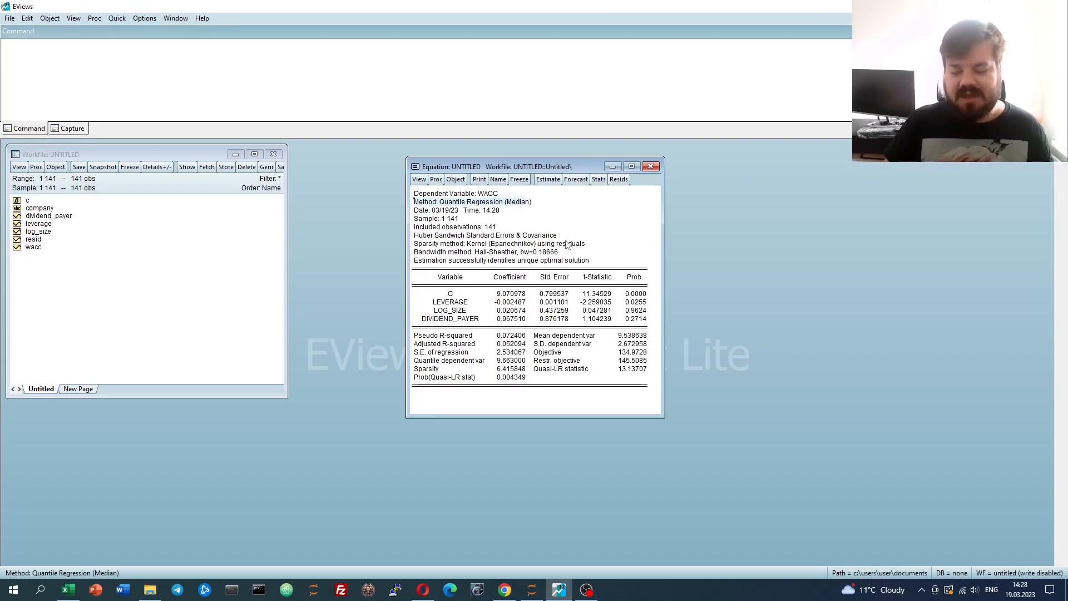
mouse_move(603, 218)
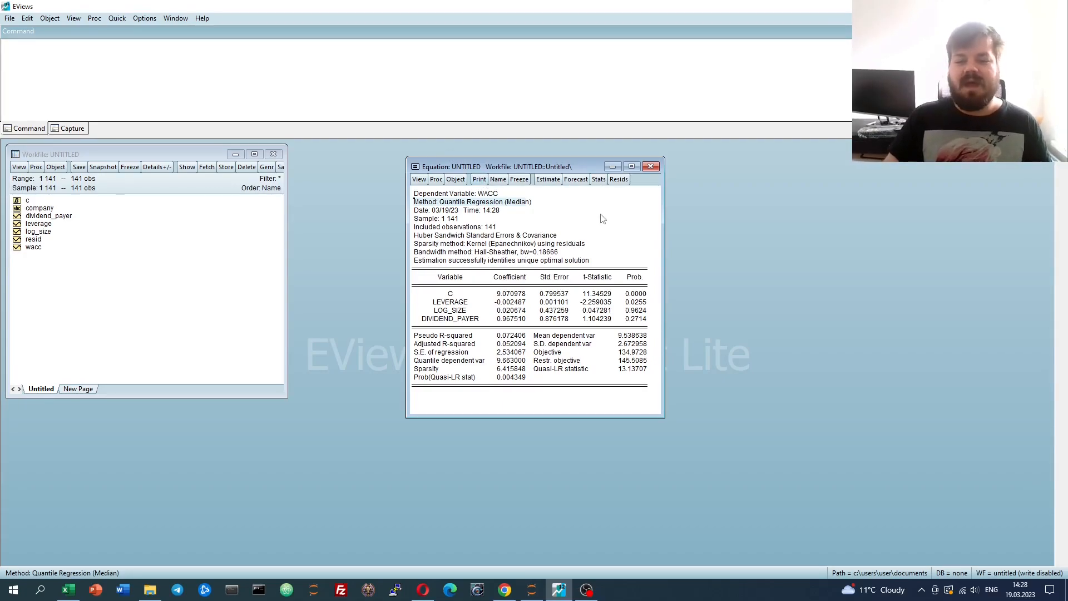
mouse_move(589, 231)
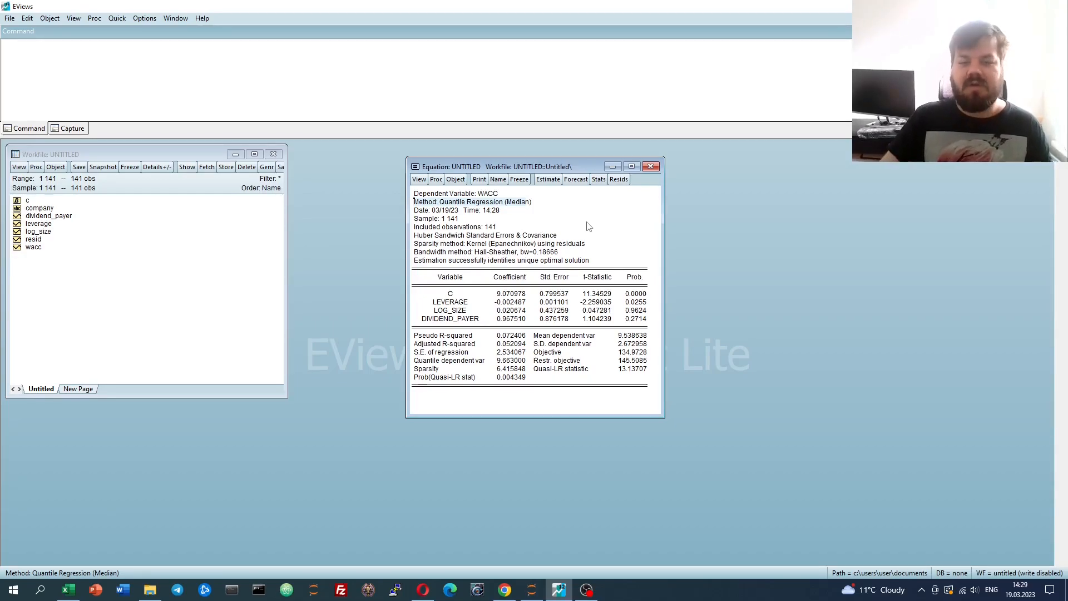
mouse_move(575, 229)
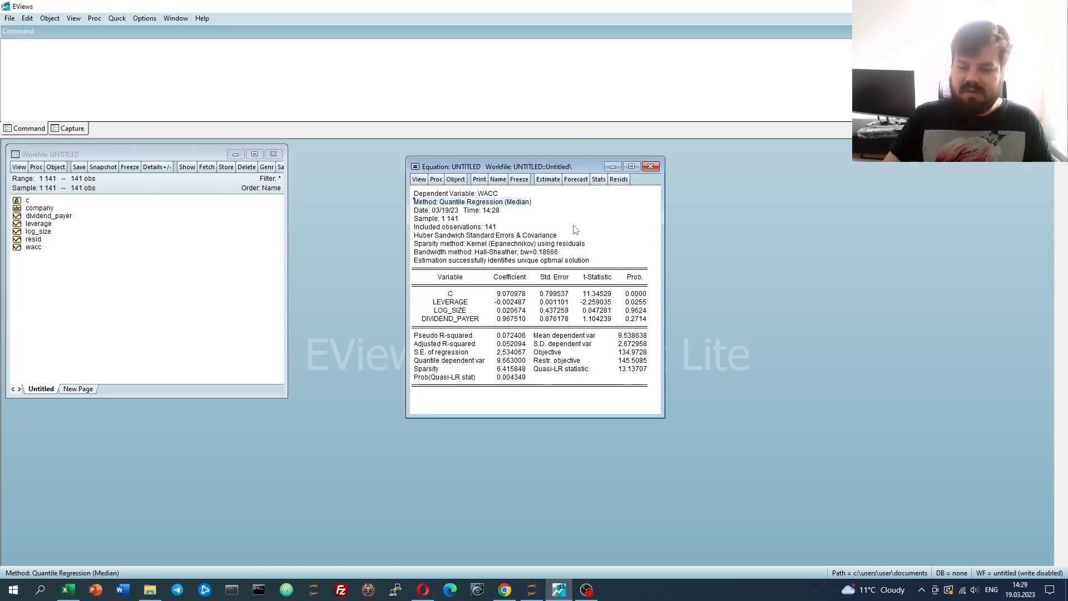